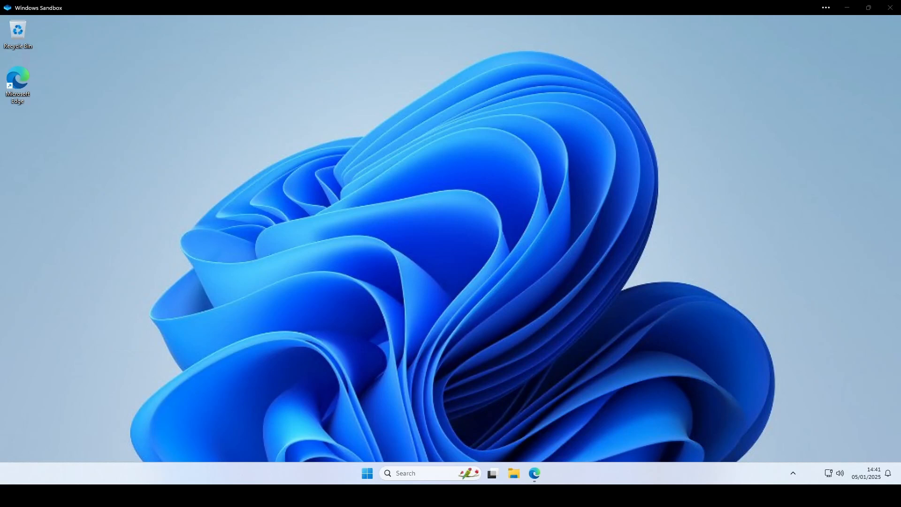
- Go to the Adobe Reader enterprise download page, get.adobe.com/reader/enterprise
type("How t")
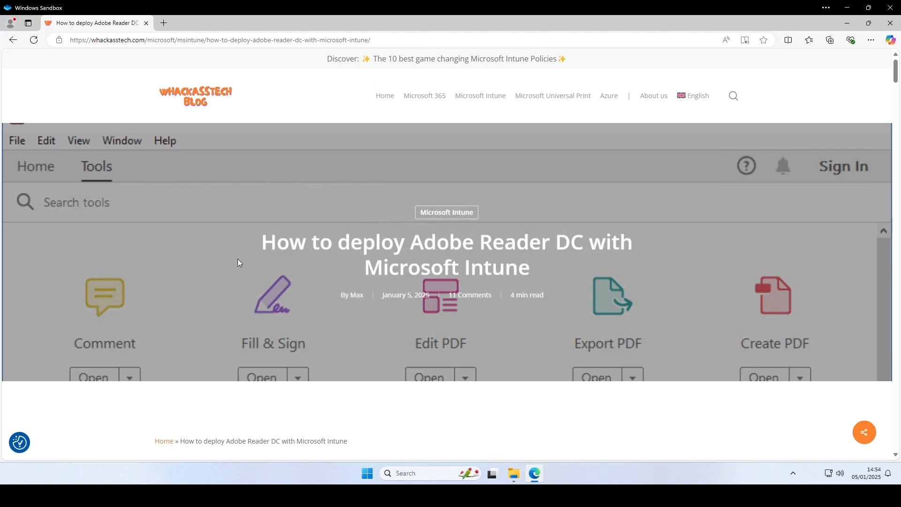
scroll("down", 3)
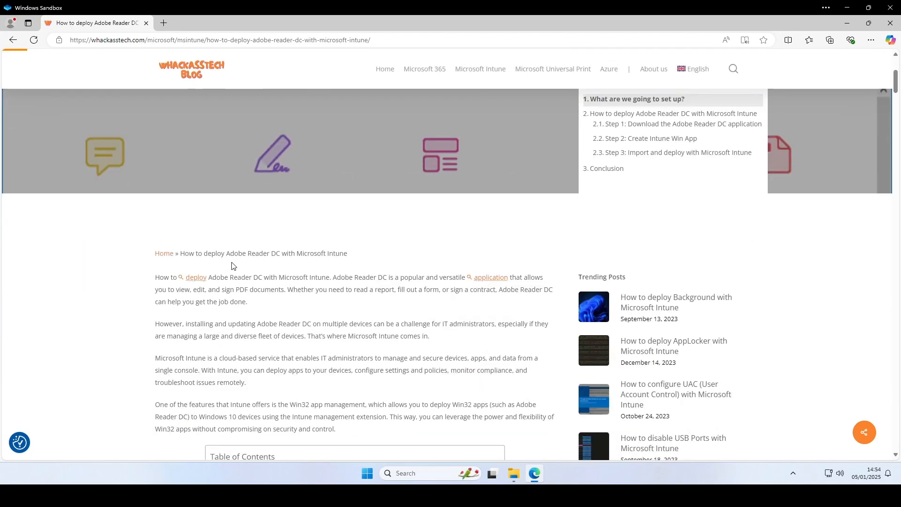
scroll("down", 3)
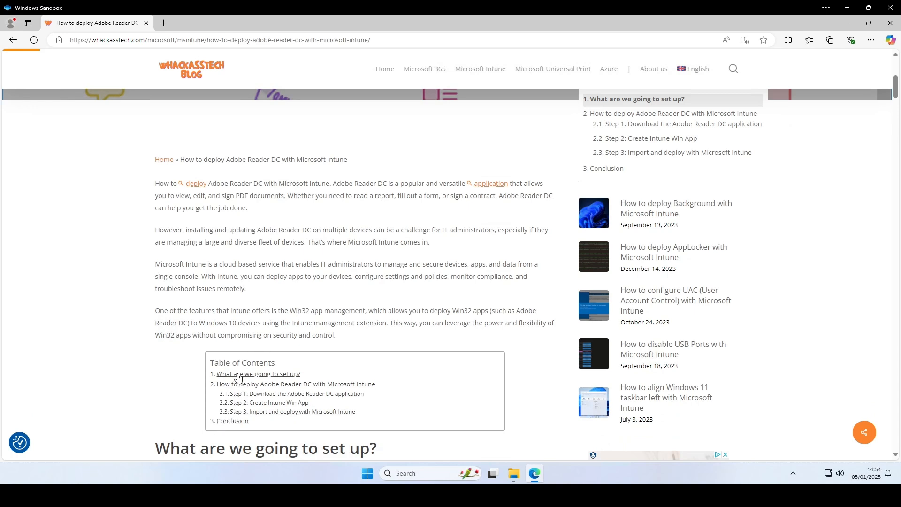
mouse_move(238, 272)
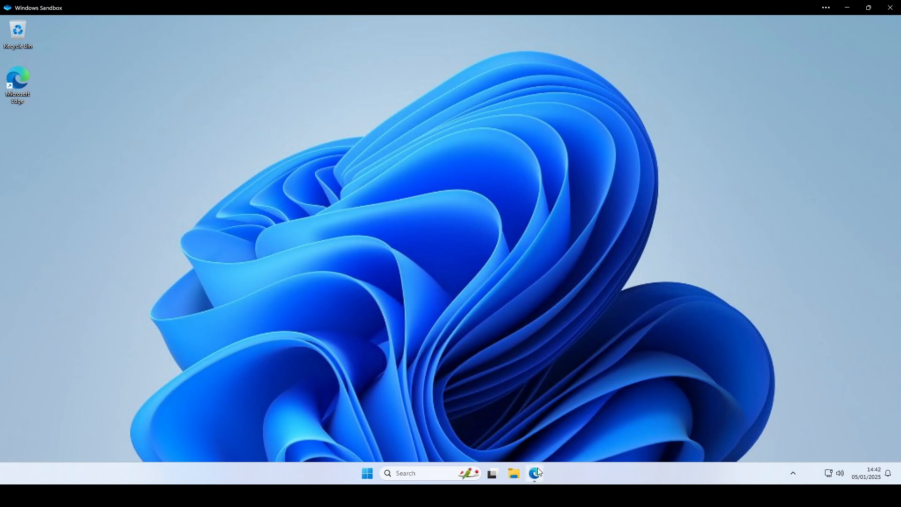
left_click(534, 476)
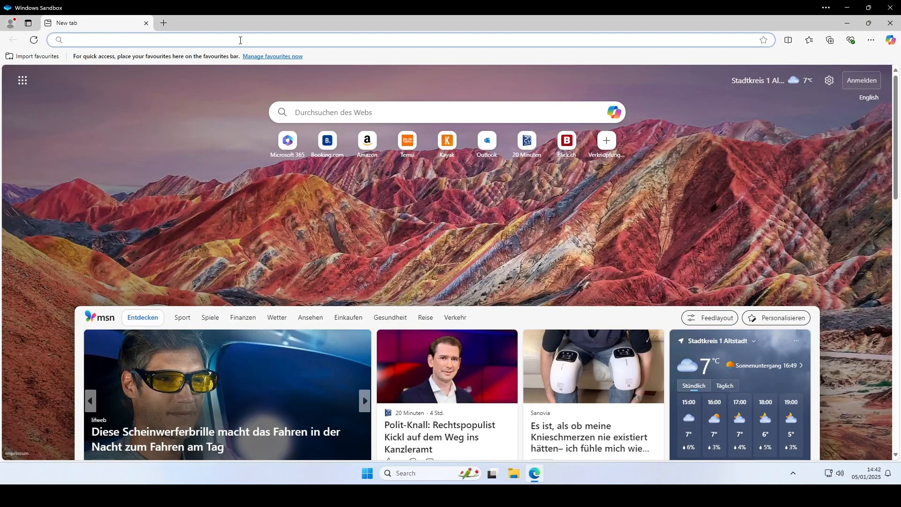
type("get")
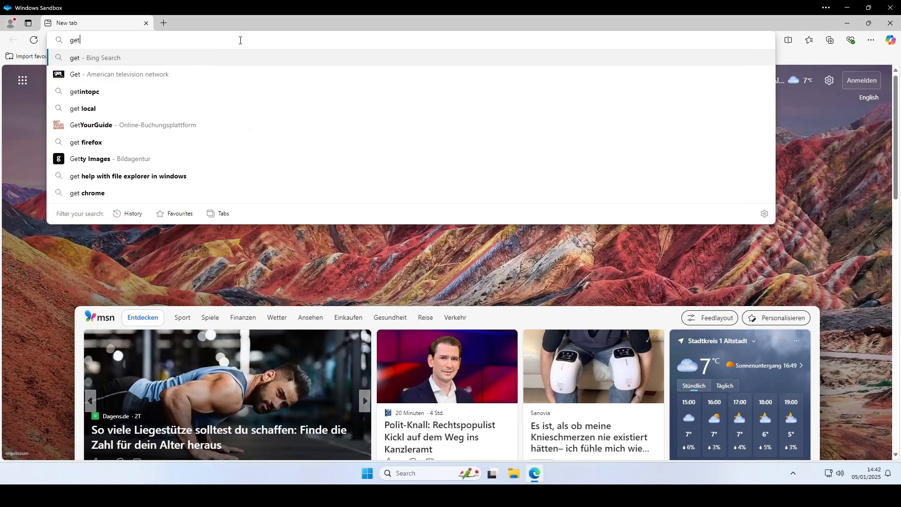
type(".adobe.com")
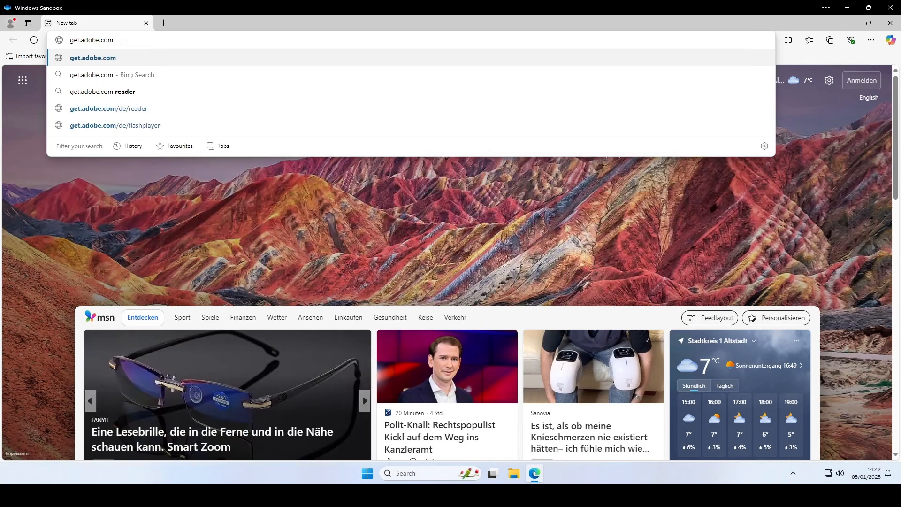
type("/reader")
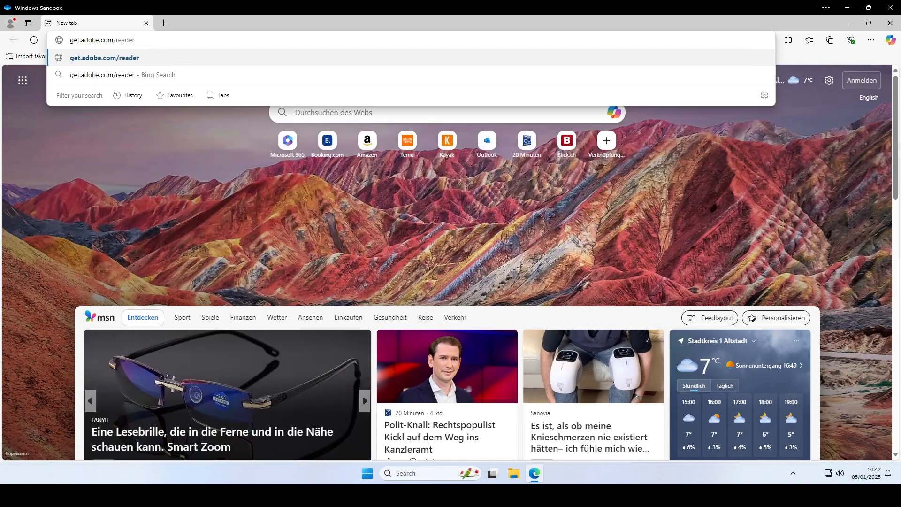
type("/enterprise")
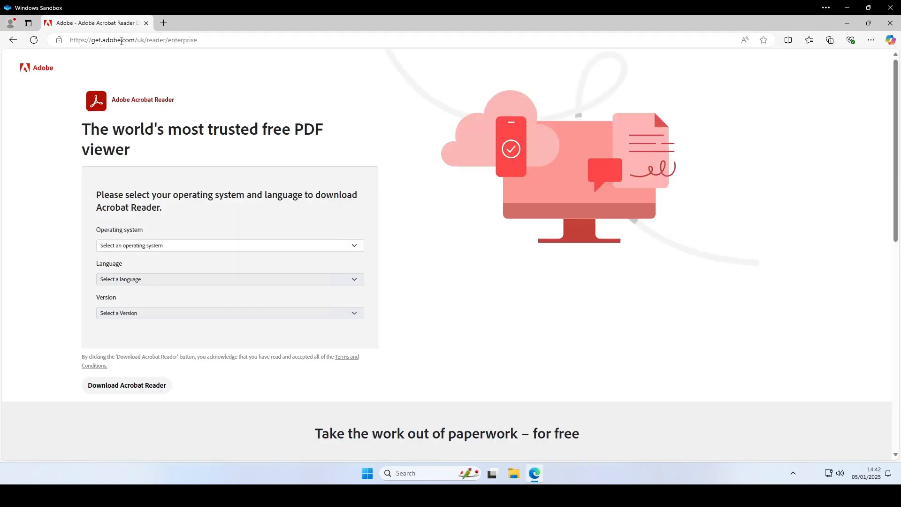
mouse_move(125, 217)
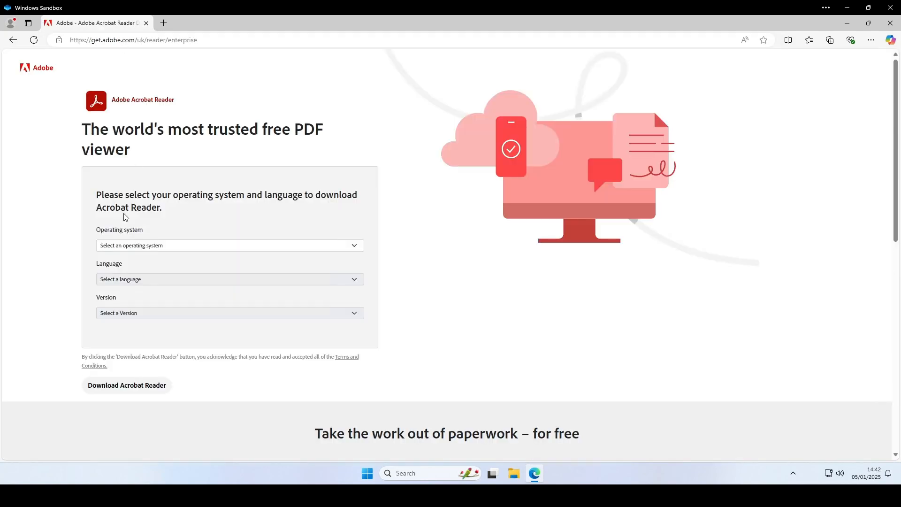
- Select Windows 11, English, Reader 2024.005.20320 and download the installer
left_click(228, 246)
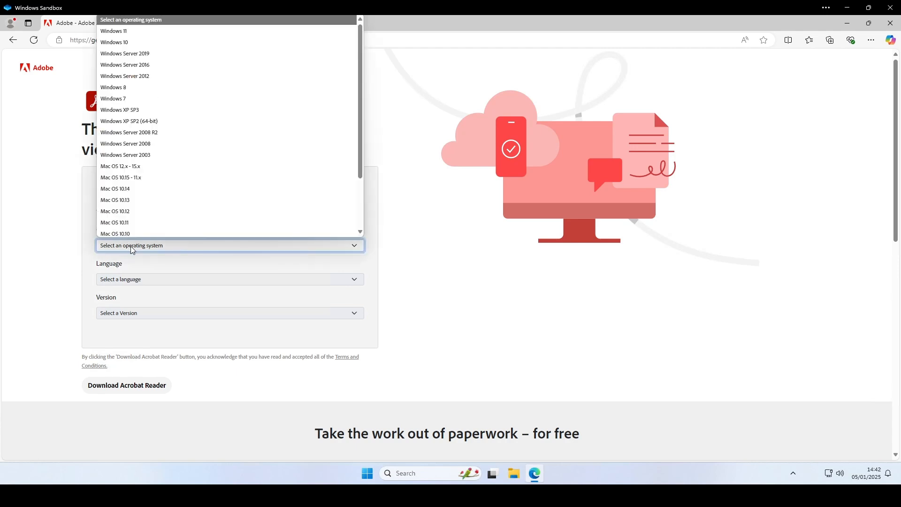
left_click(113, 31)
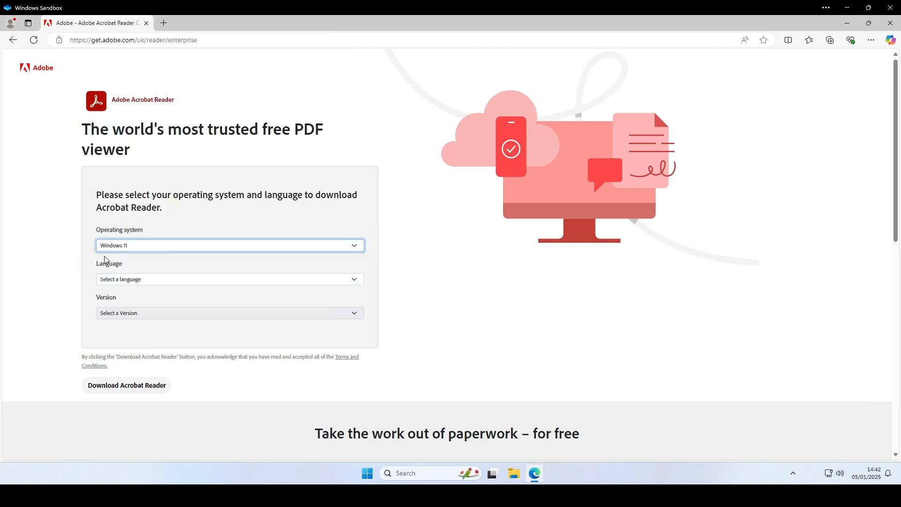
left_click(228, 279)
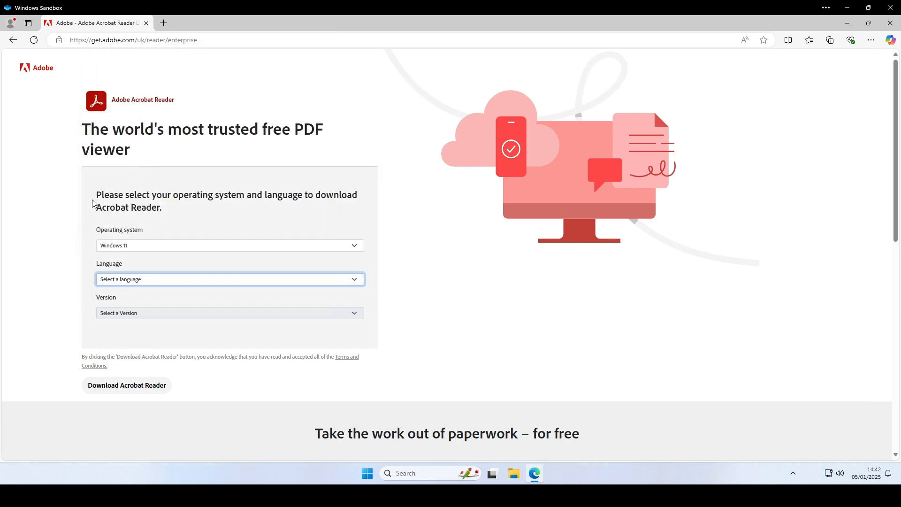
left_click(229, 312)
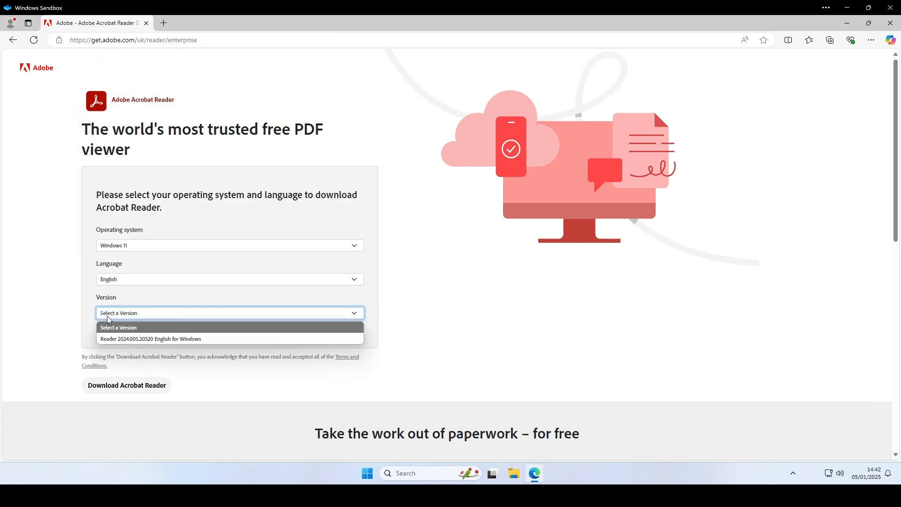
left_click(150, 338)
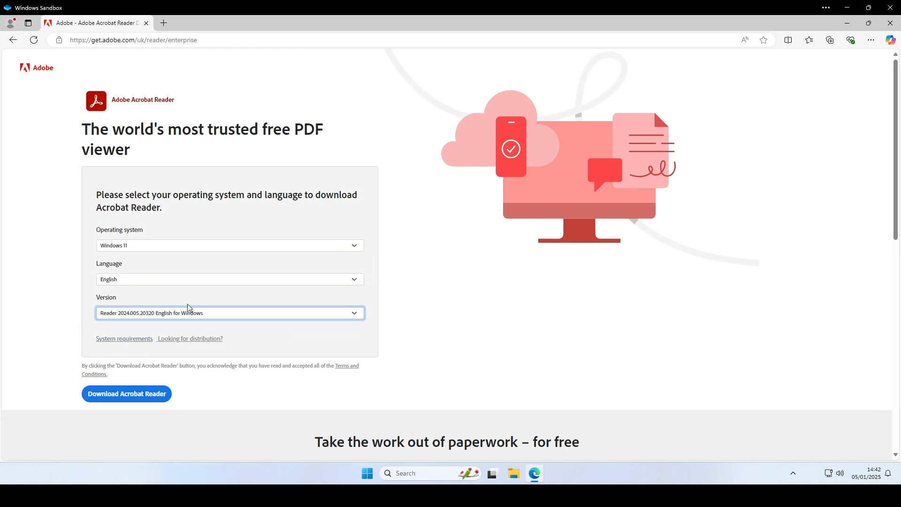
mouse_move(79, 222)
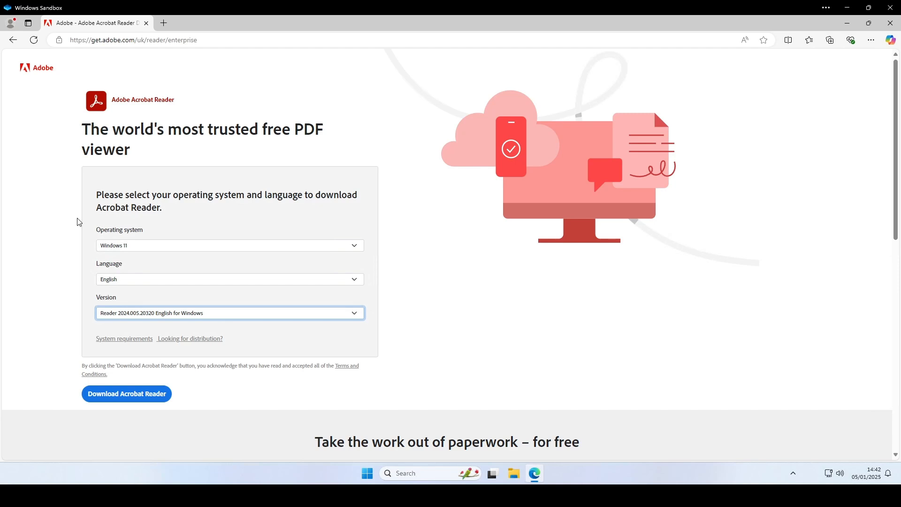
left_click(126, 394)
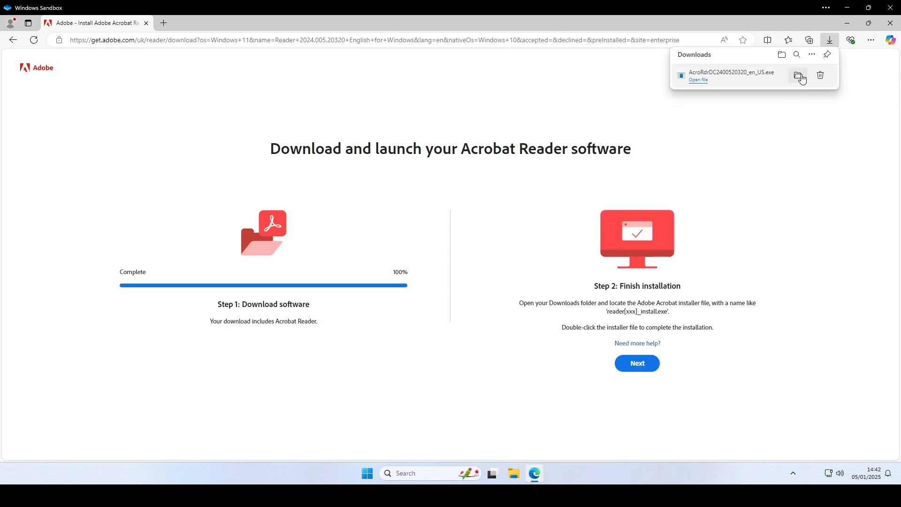
- Create a DeployAdobeReader folder at the root of the C: drive
left_click(798, 75)
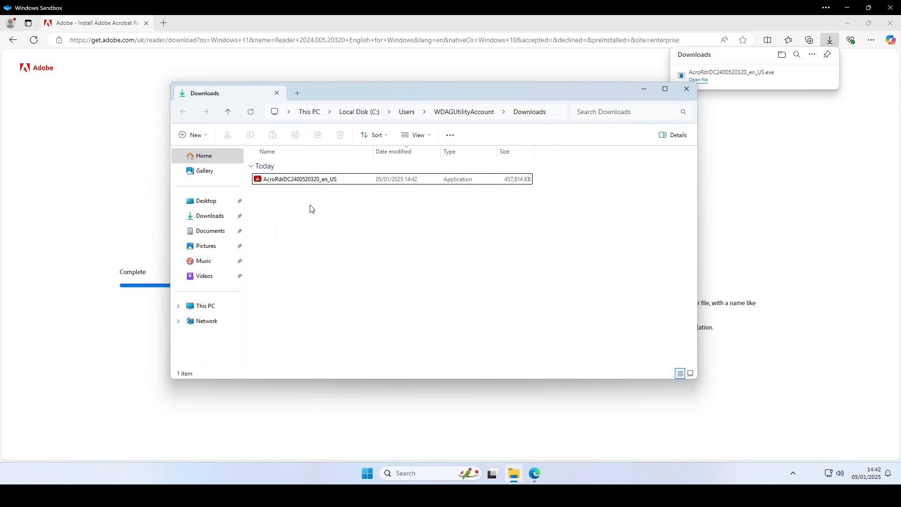
mouse_move(356, 97)
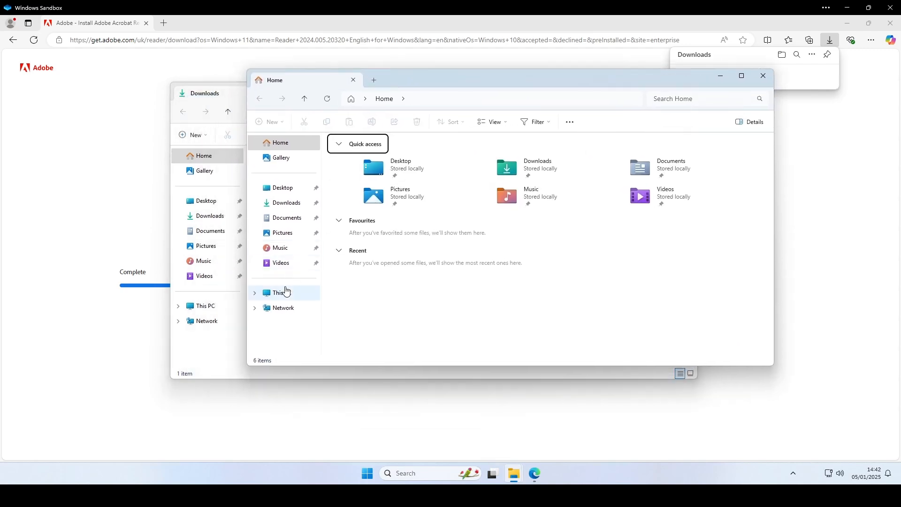
left_click(282, 292)
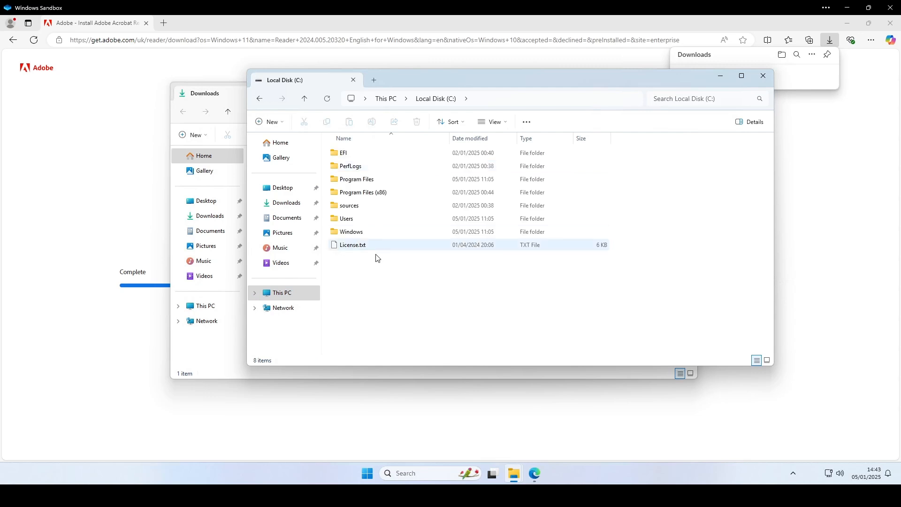
left_click(370, 289)
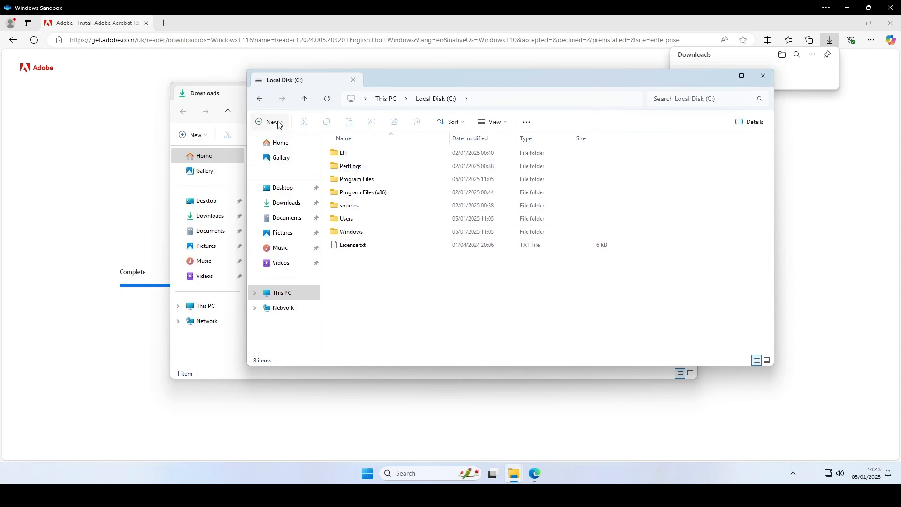
left_click(270, 121)
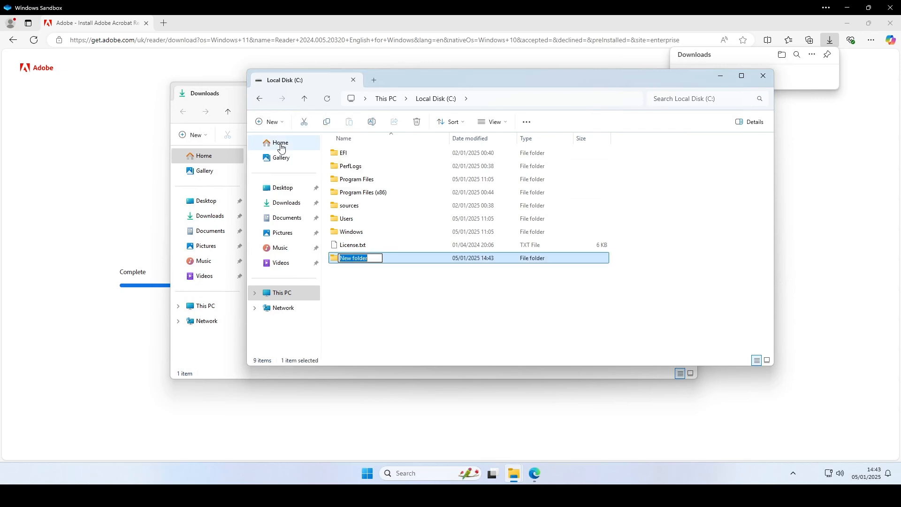
type("DeployAd")
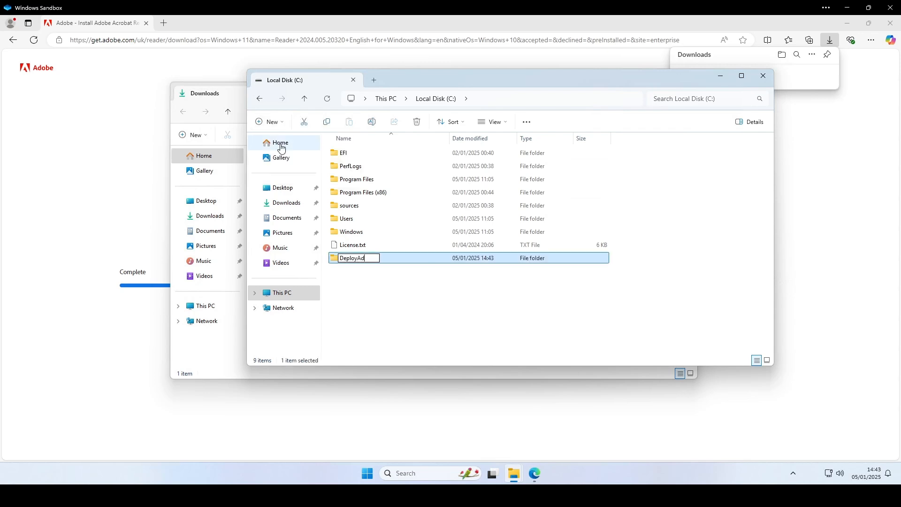
type("obeReader")
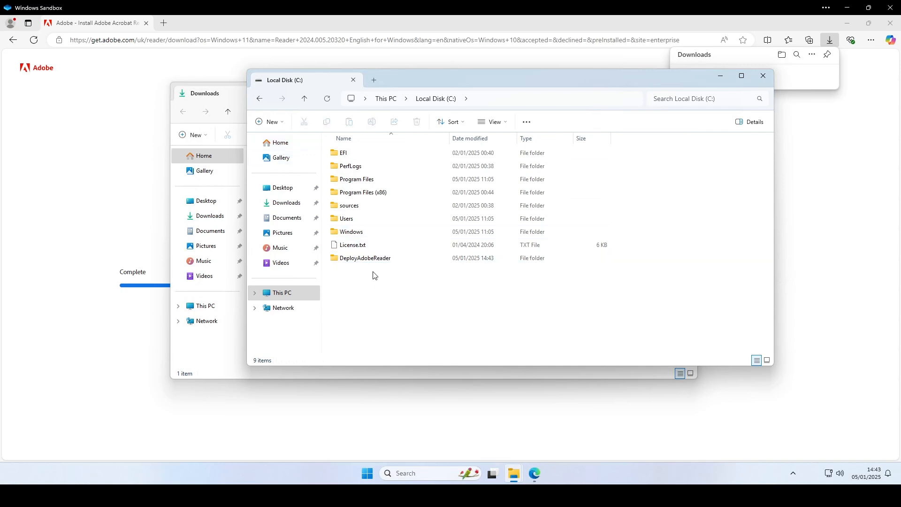
- Create an Output folder on C: and move the Acrobat installer into DeployAdobeReader
left_click(270, 121)
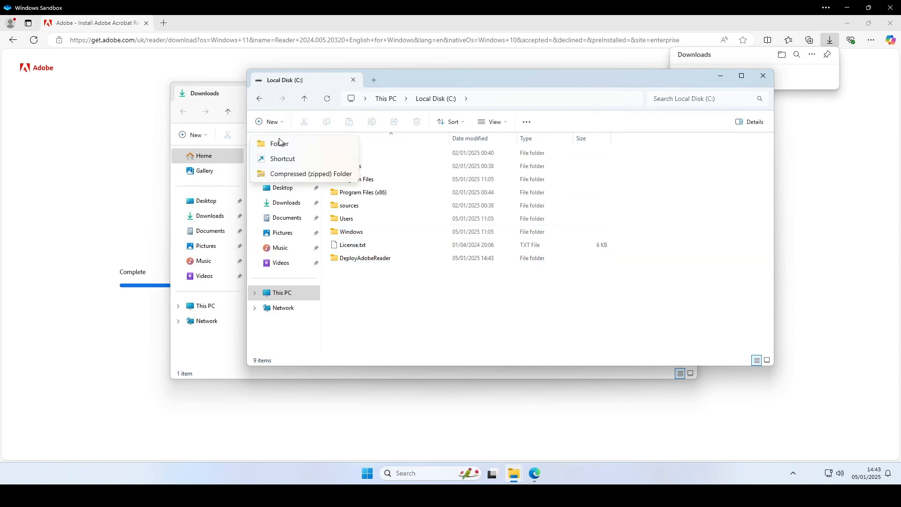
left_click(280, 144)
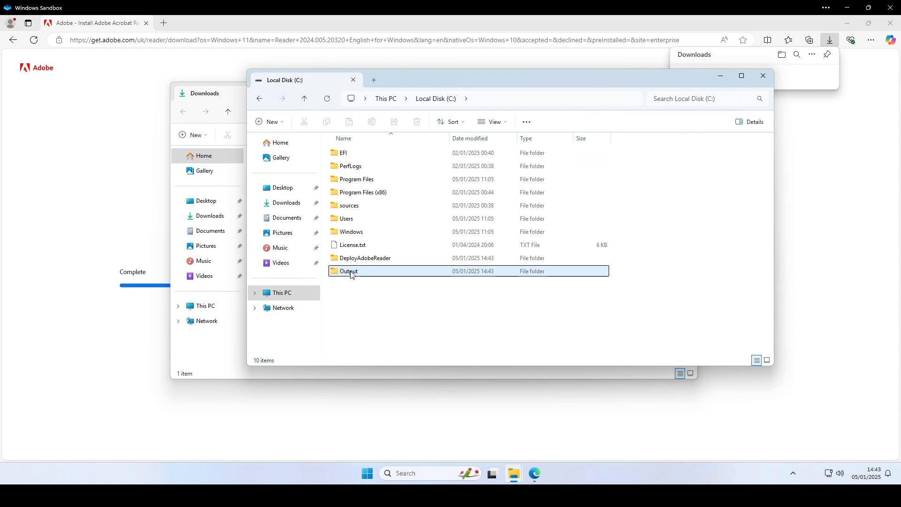
left_click(365, 258)
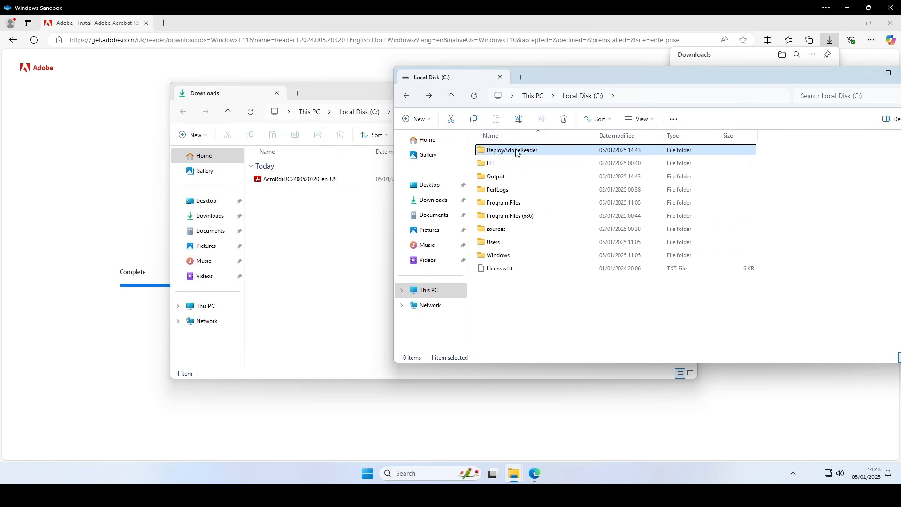
double_click(510, 150)
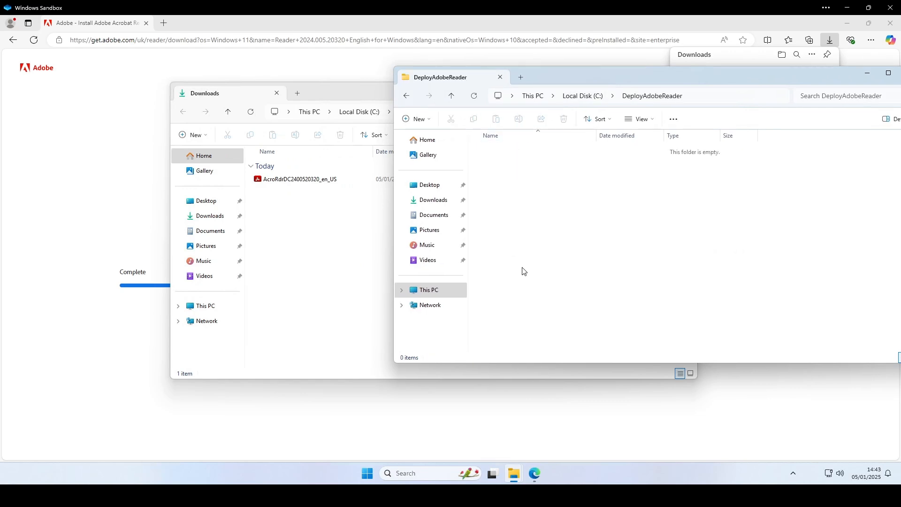
left_click_drag(299, 179, 726, 217)
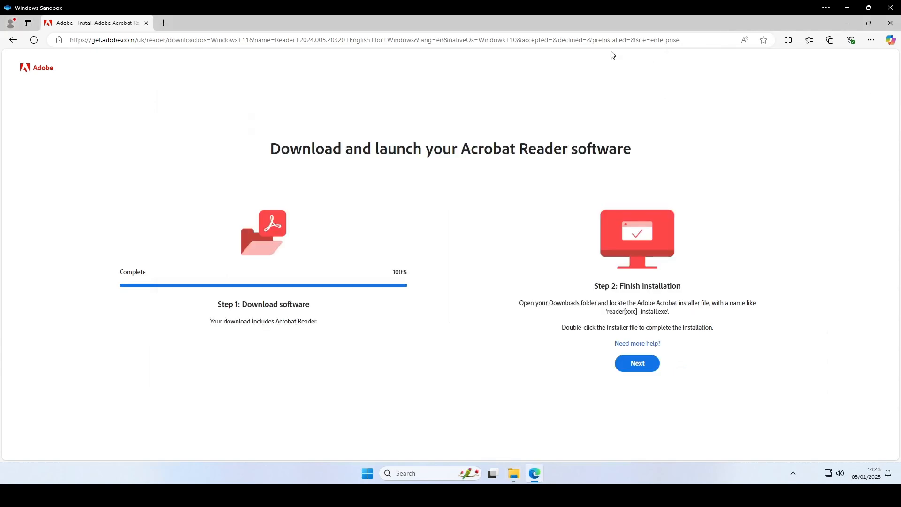
mouse_move(594, 30)
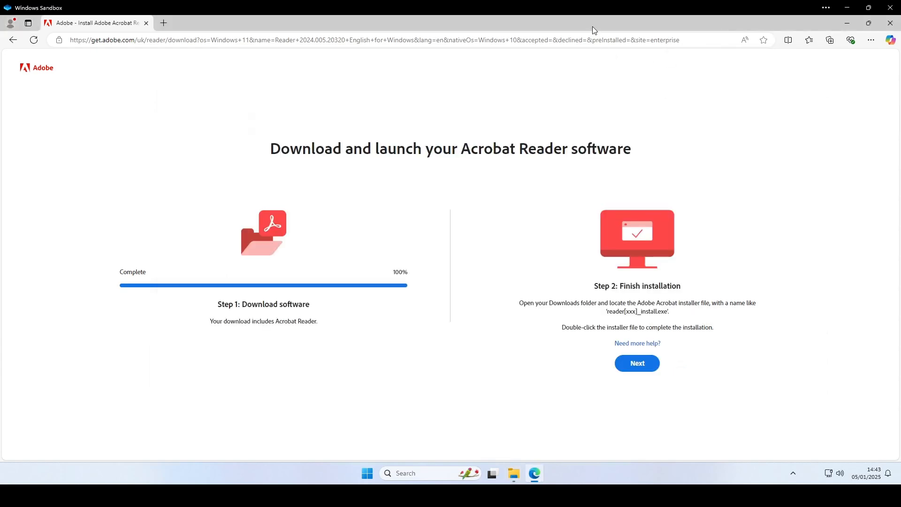
- Find the Win32 Content Prep Tool on GitHub via Bing and download IntuneWinAppUtil.exe
left_click(163, 22)
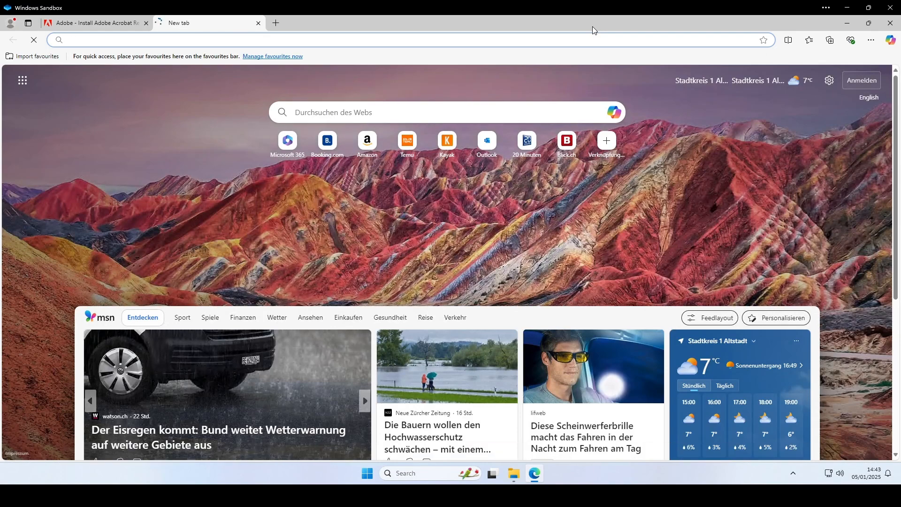
type("Intune Win App Tool")
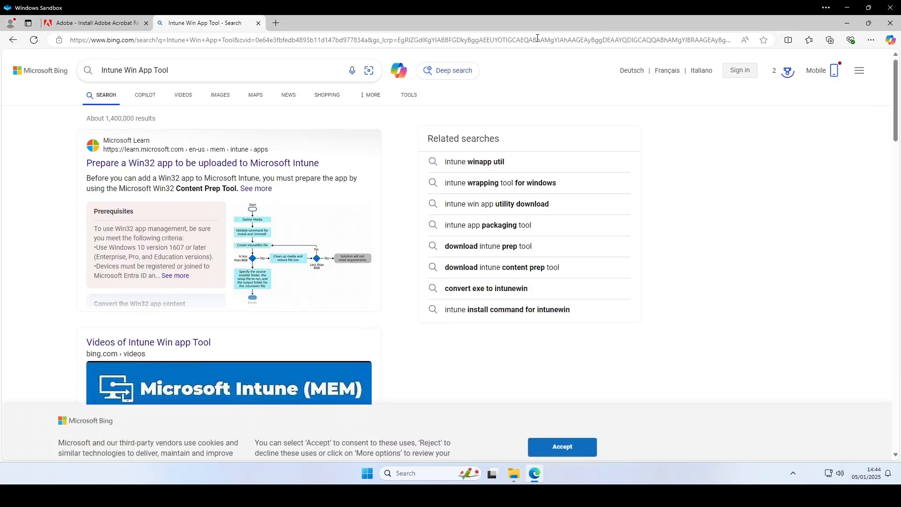
scroll("down", 3)
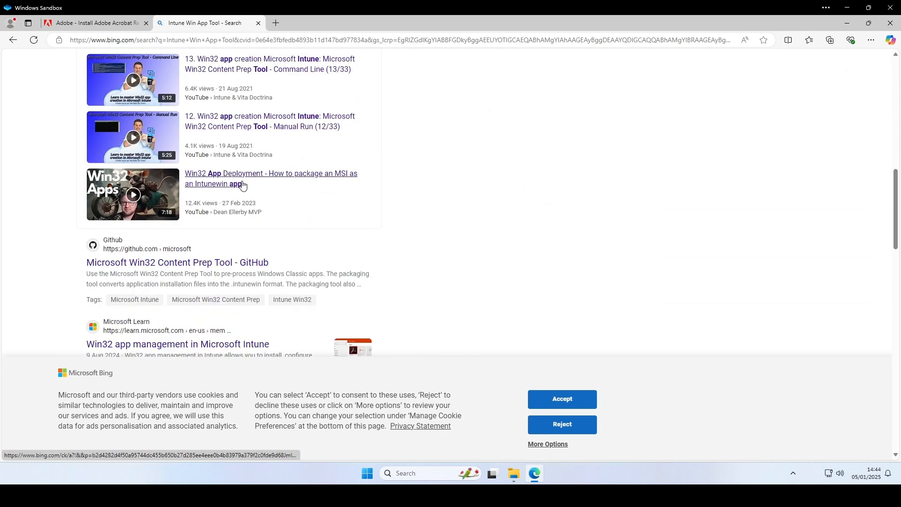
scroll("down", 3)
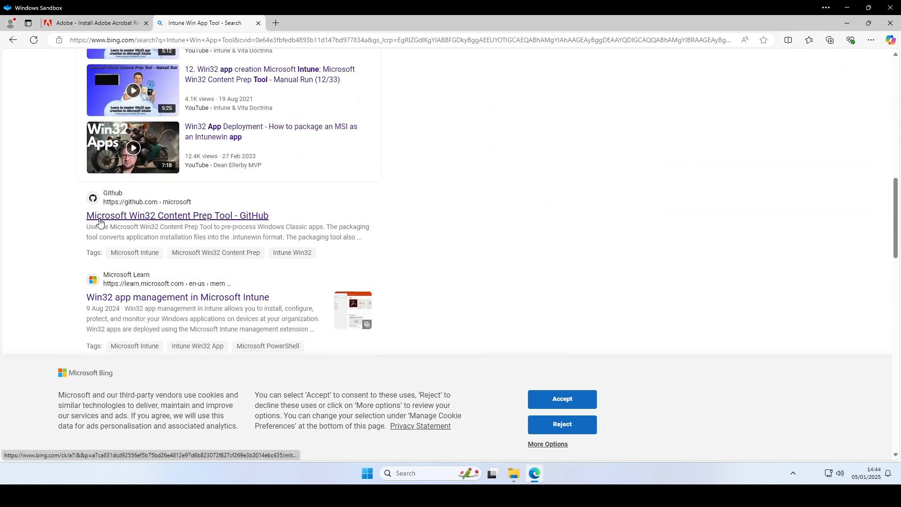
left_click(177, 215)
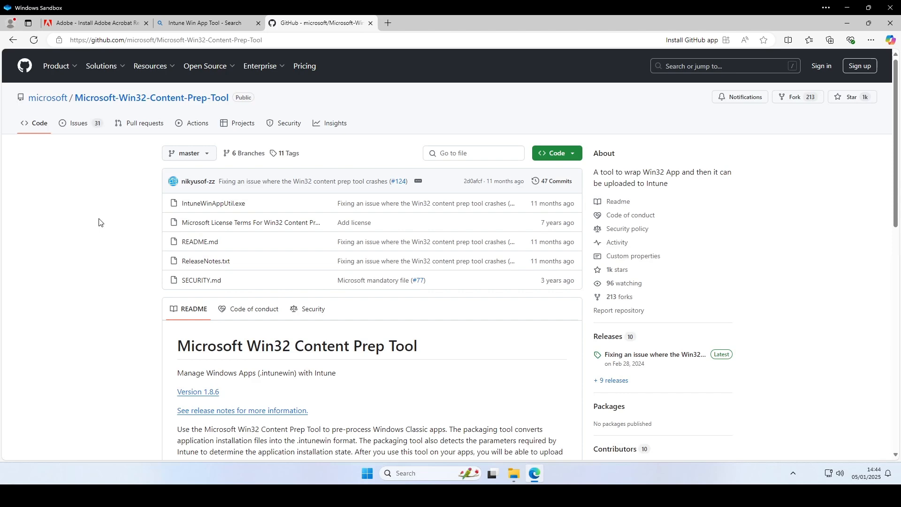
scroll("down", 3)
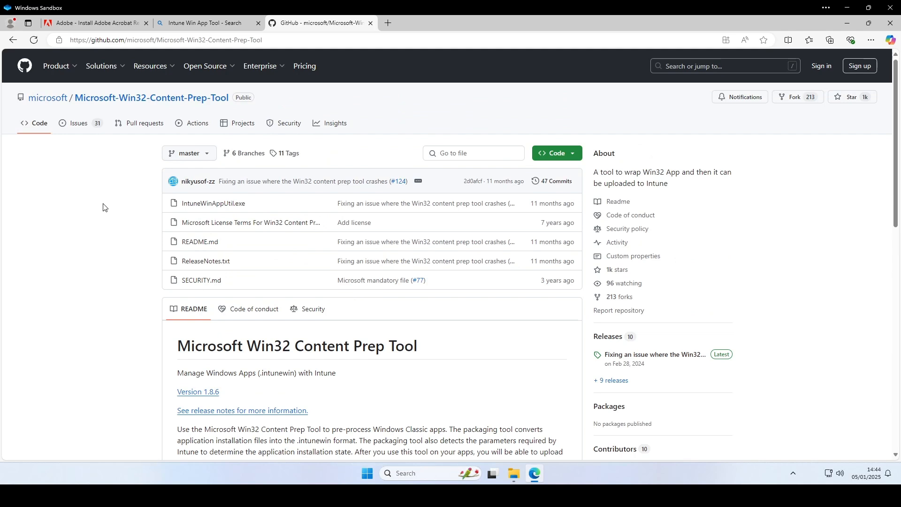
mouse_move(150, 235)
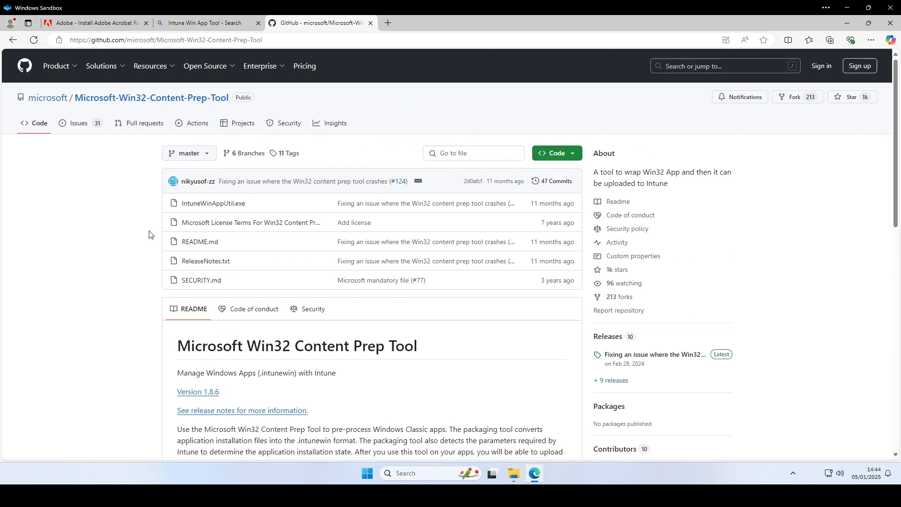
left_click(213, 203)
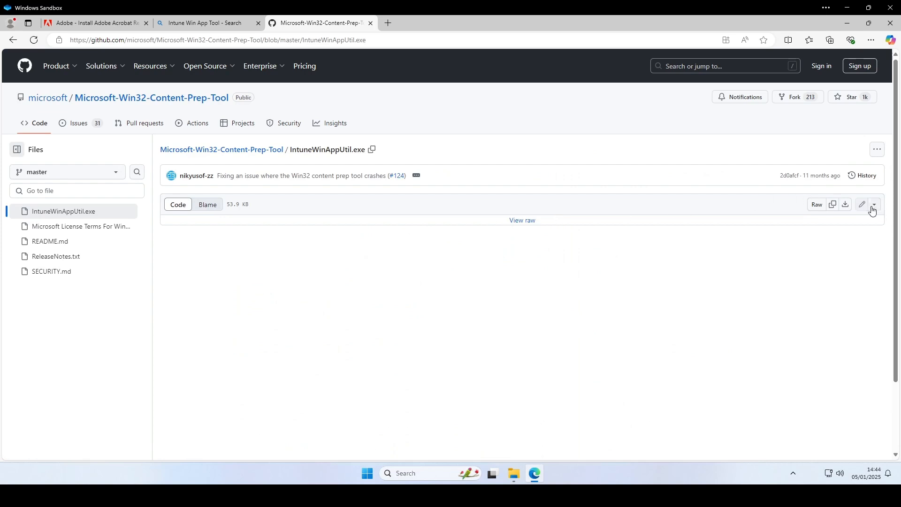
mouse_move(845, 204)
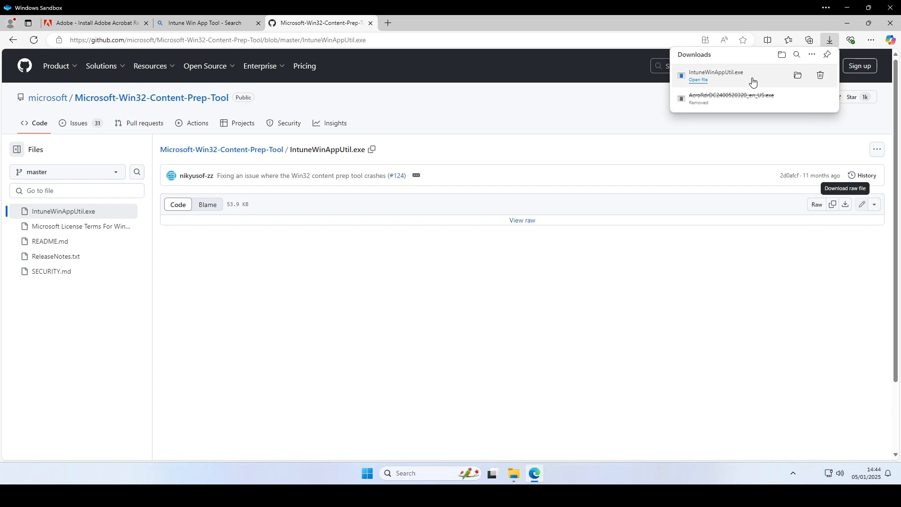
left_click(798, 75)
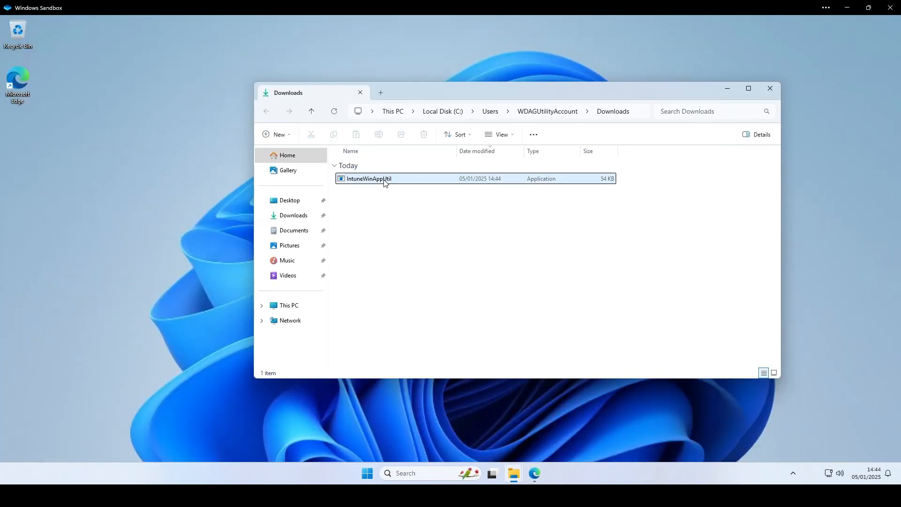
- Launch IntuneWinAppUtil and enter C:\DeployAdobeReader as the source folder
double_click(368, 178)
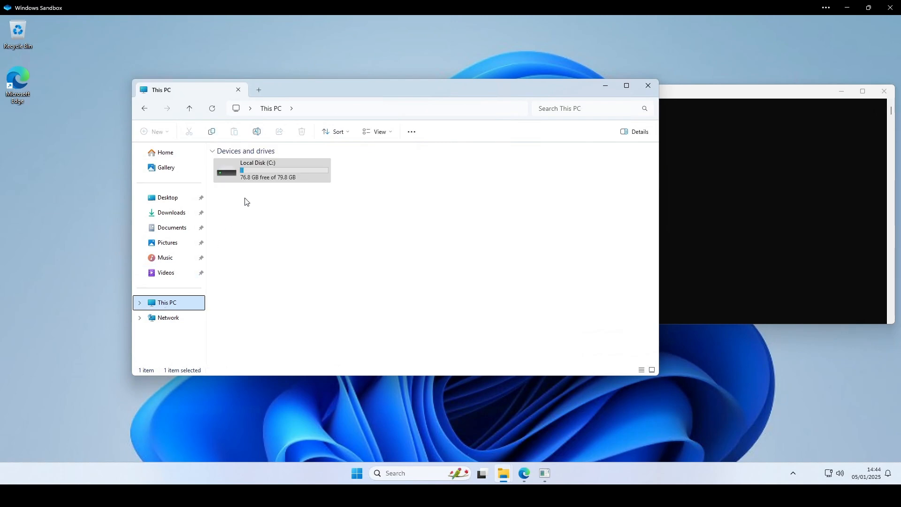
double_click(272, 170)
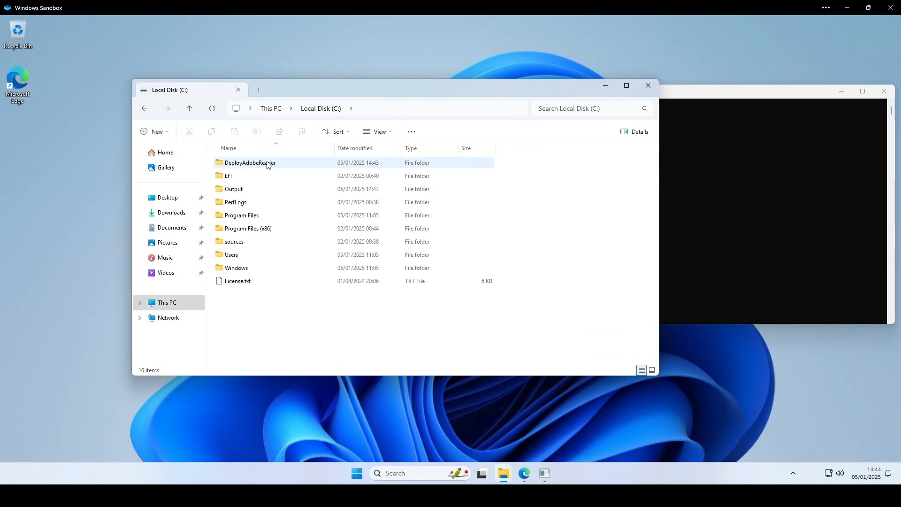
double_click(251, 163)
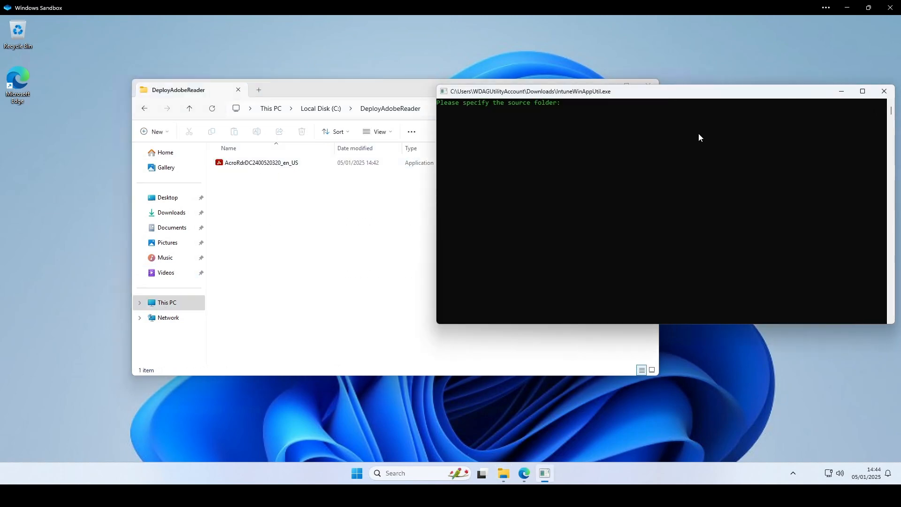
left_click_drag(190, 89, 77, 157)
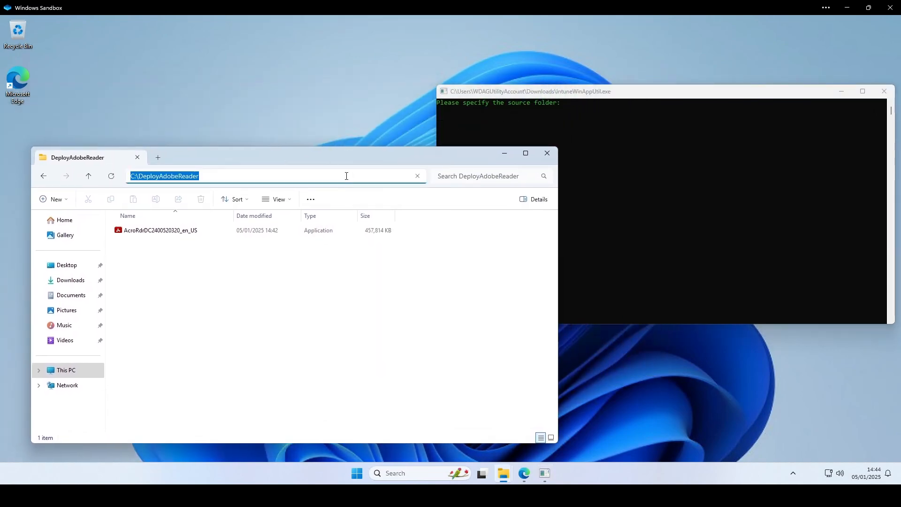
type("C:\\DeployAdobeReader")
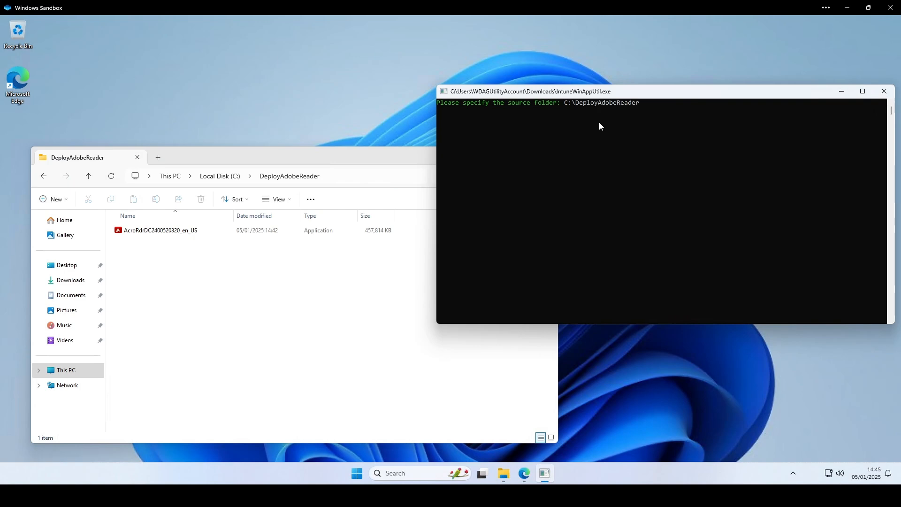
left_click(161, 230)
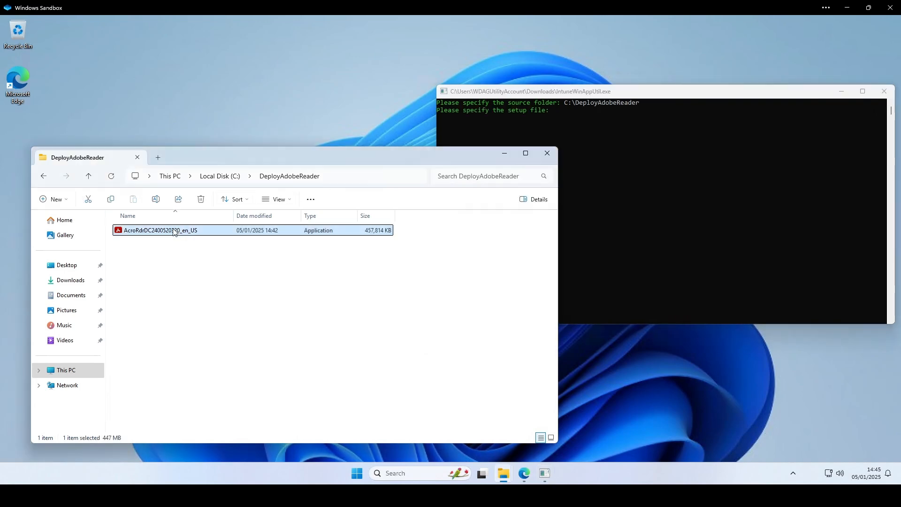
double_click(161, 230)
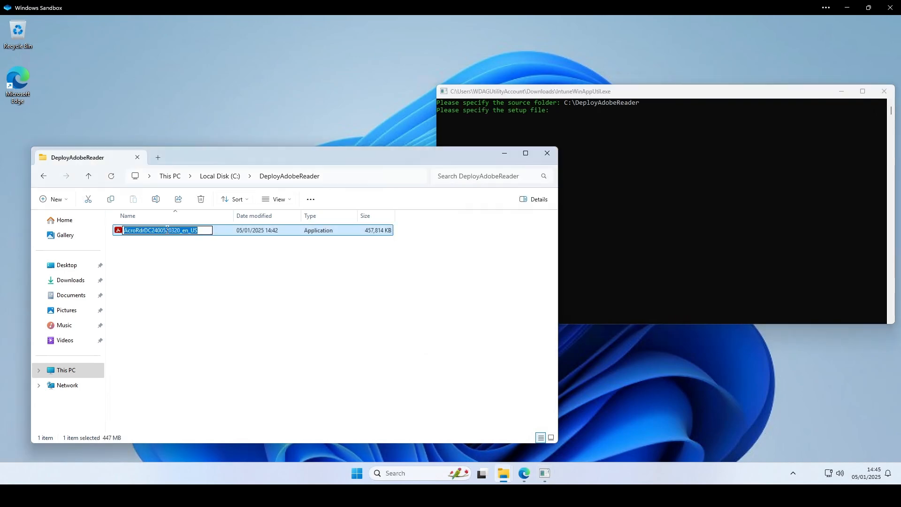
type("AcroRdrDC2400520320_en_US")
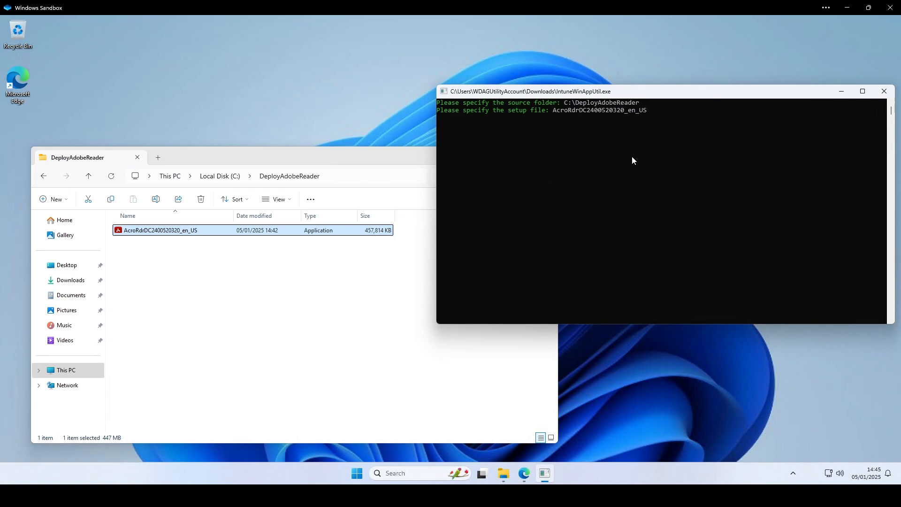
type(".exe")
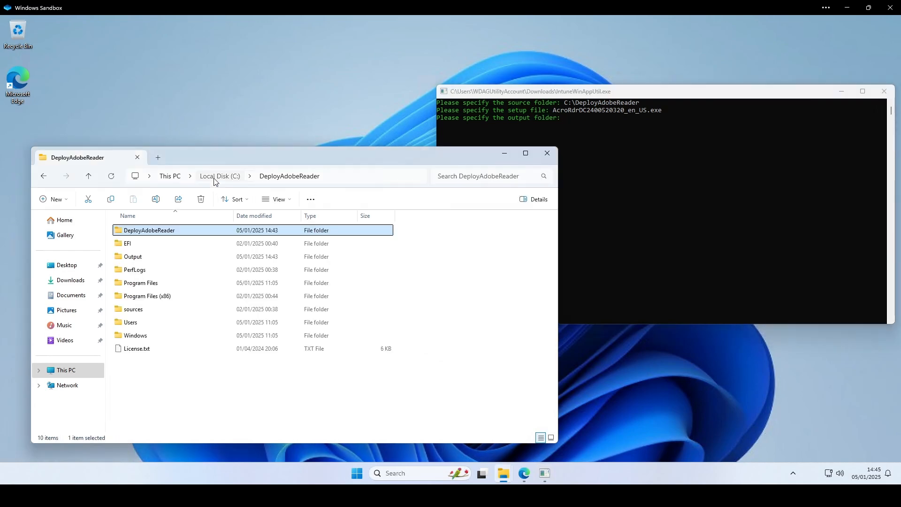
double_click(133, 256)
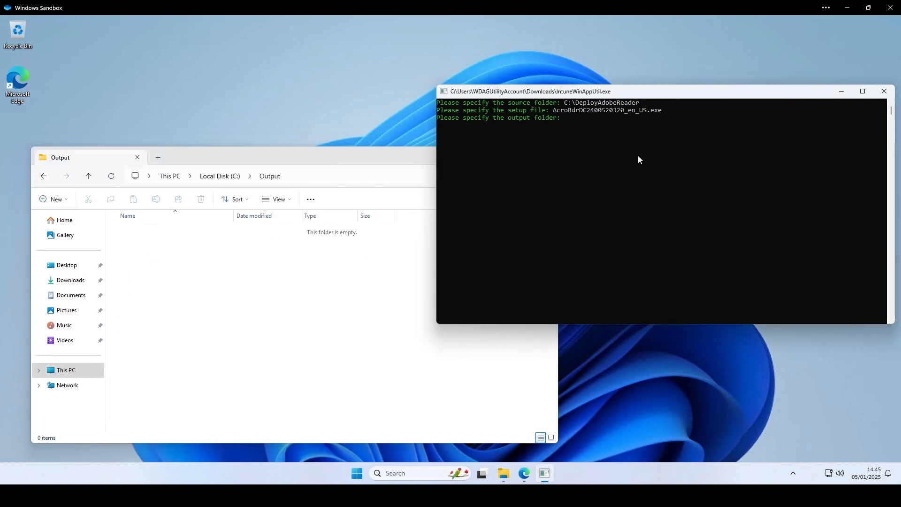
type("C:\\Output")
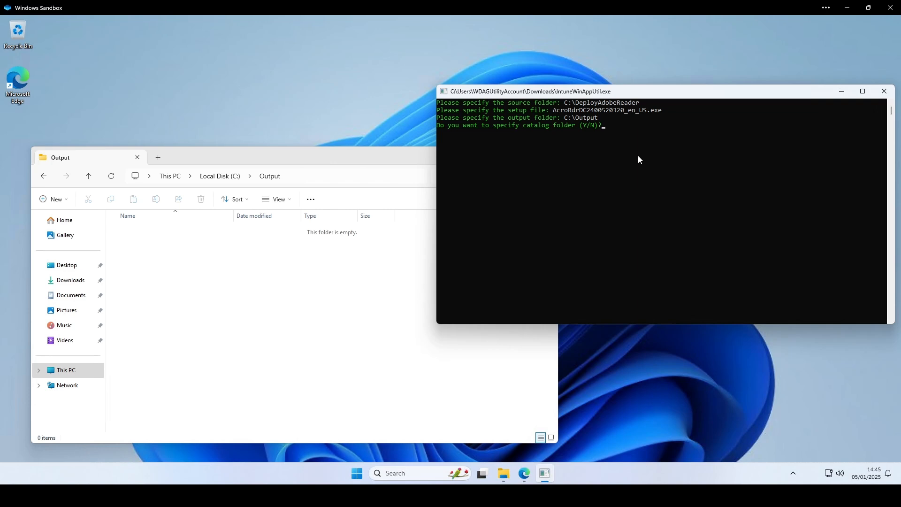
type("N")
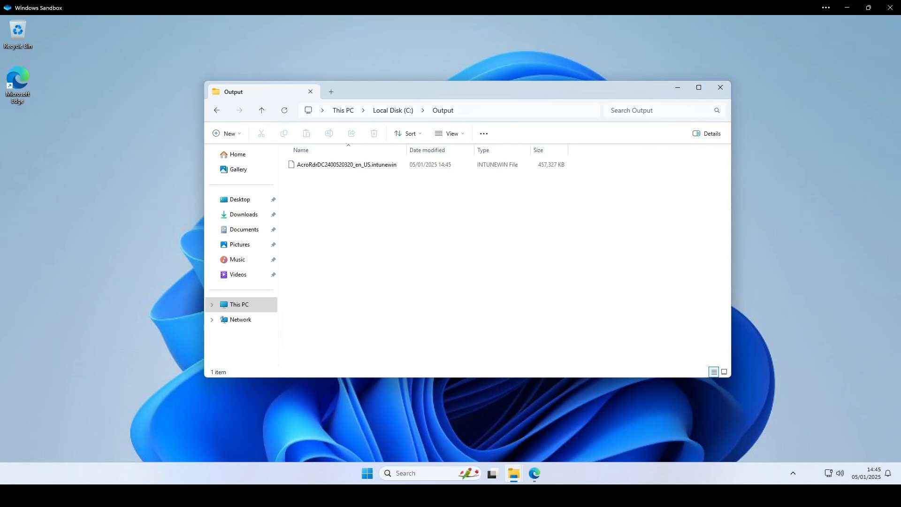
left_click(346, 164)
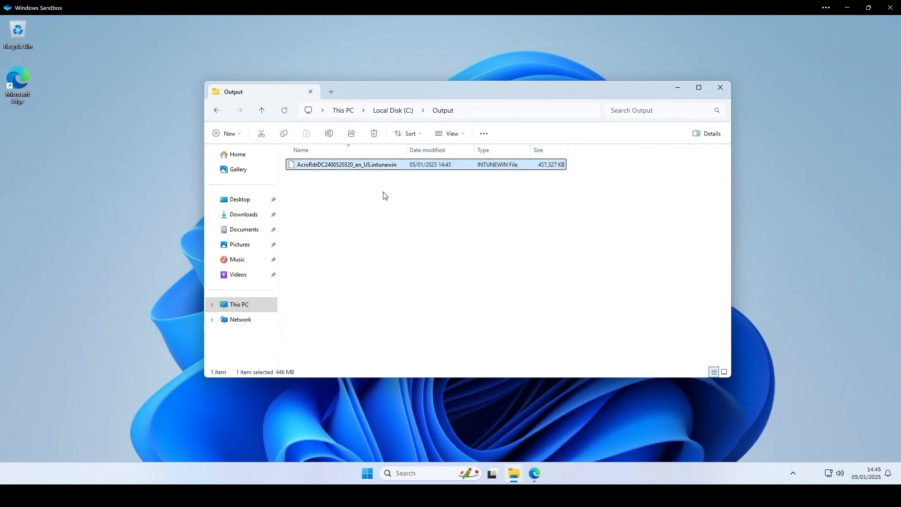
left_click(361, 205)
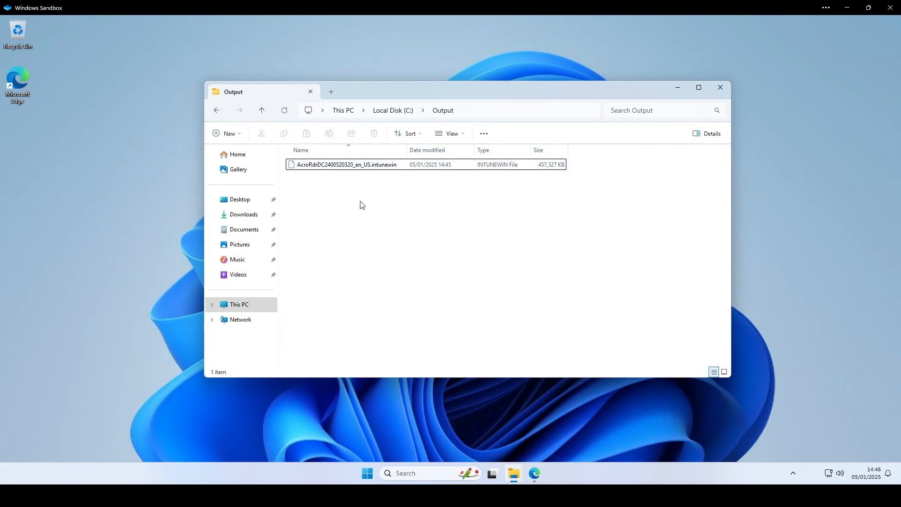
mouse_move(676, 87)
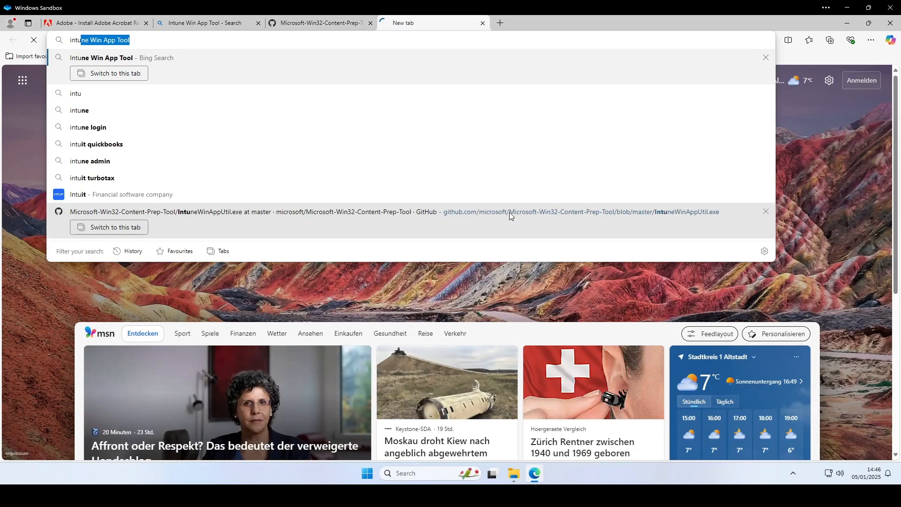
- Go to intune.microsoft.com and open Apps > Windows, showing no applications
type("intune.microsoft.com/#home")
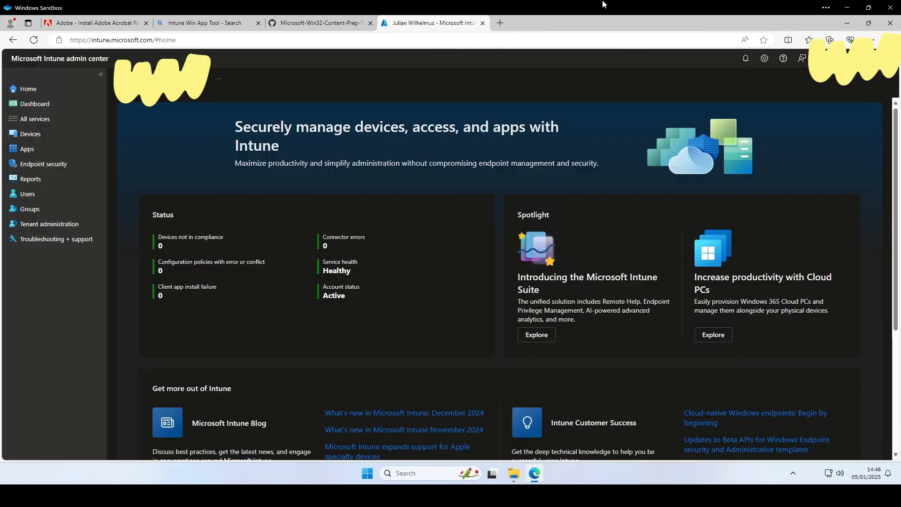
mouse_move(84, 152)
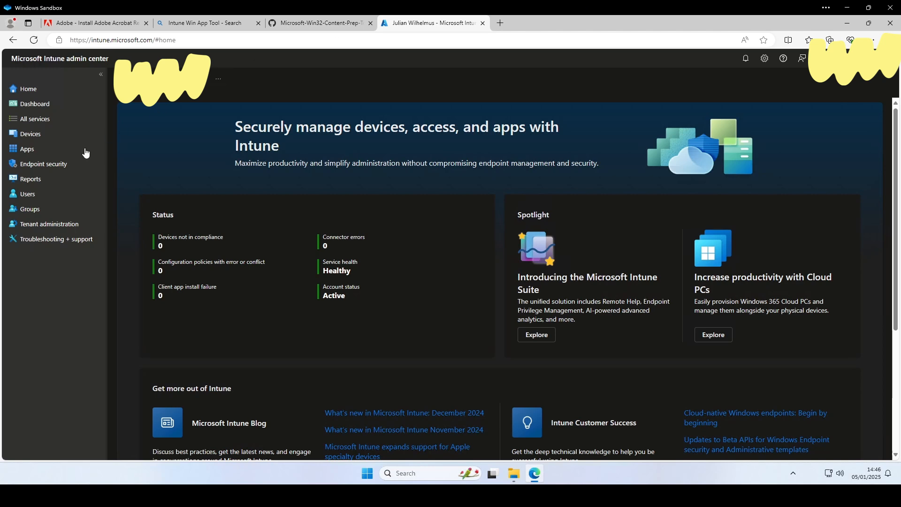
left_click(26, 149)
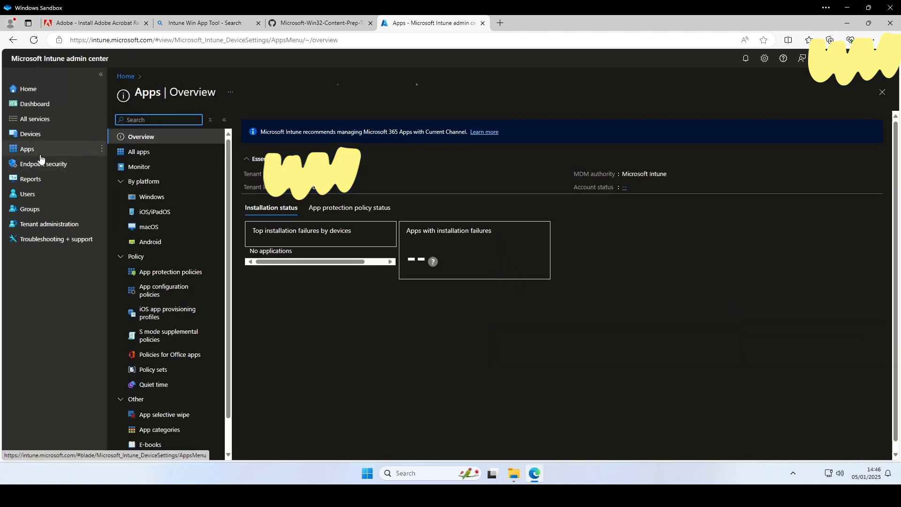
left_click(152, 196)
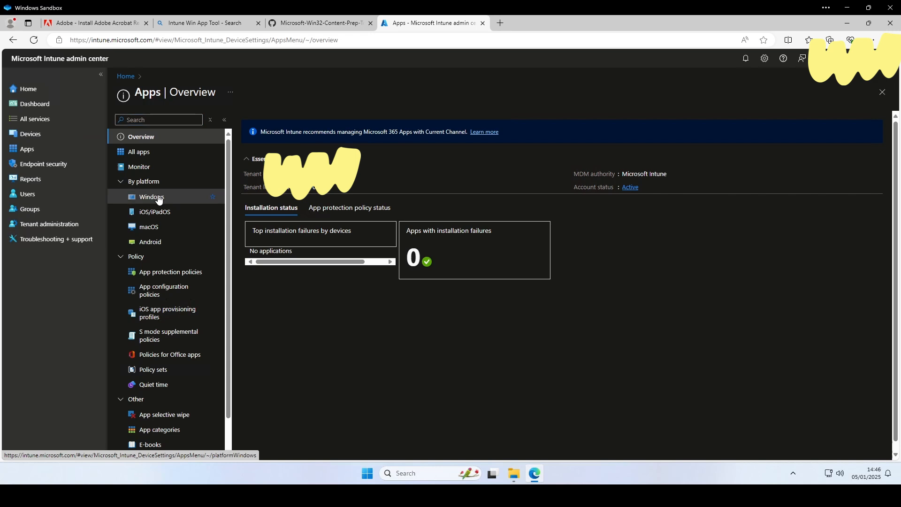
left_click(151, 197)
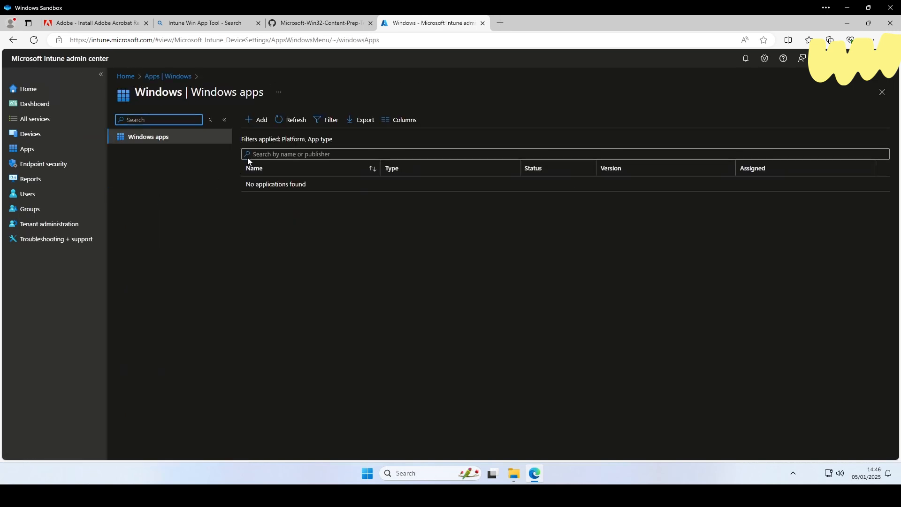
- Start adding a Windows app with the Windows app (Win32) type
left_click(256, 119)
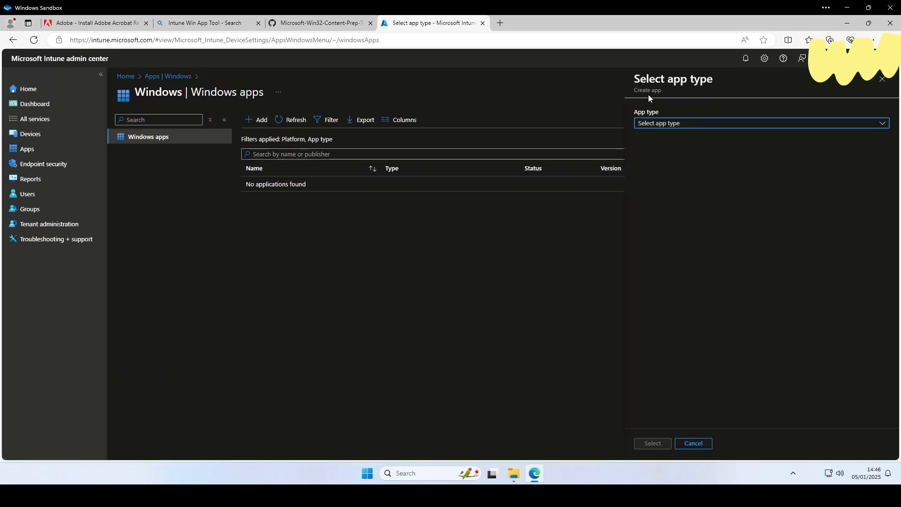
left_click(759, 123)
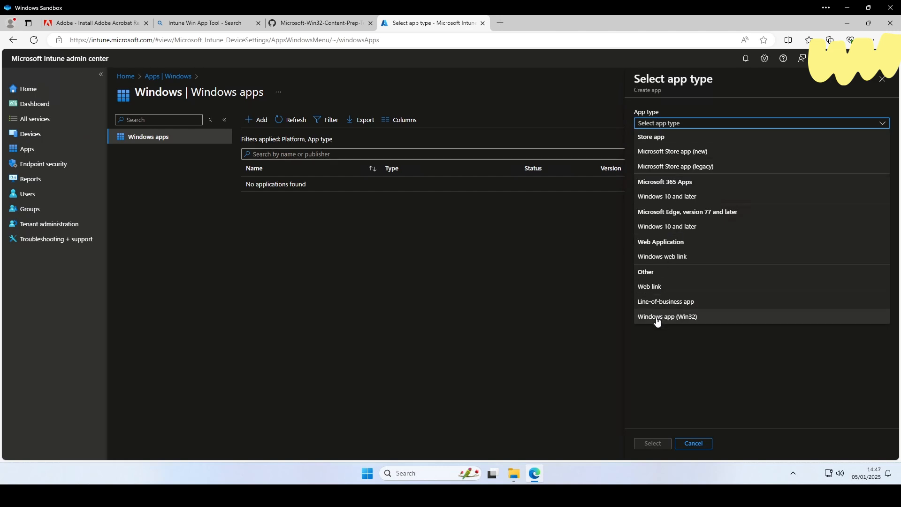
left_click(668, 316)
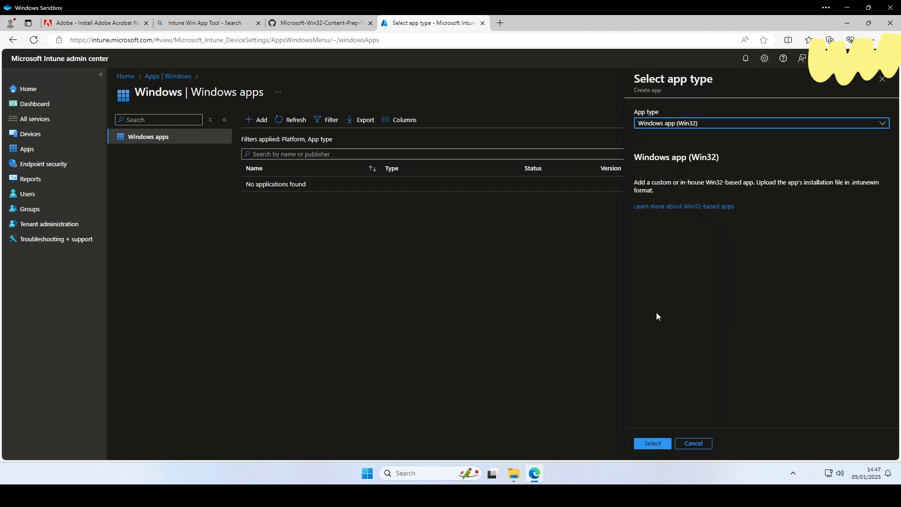
left_click(652, 443)
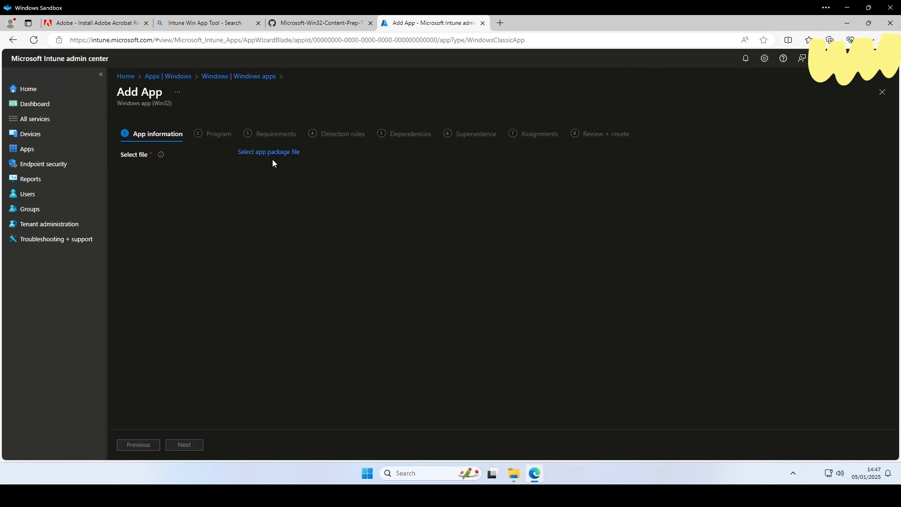
mouse_move(269, 156)
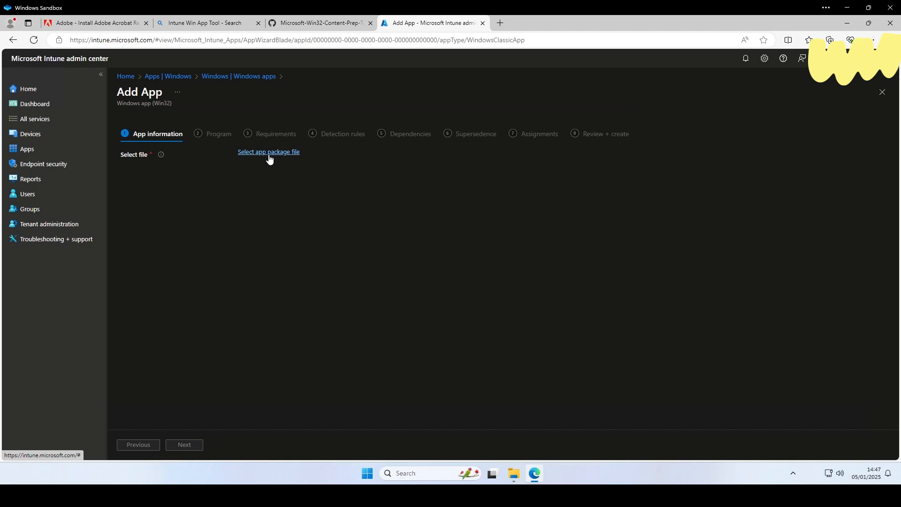
left_click(268, 151)
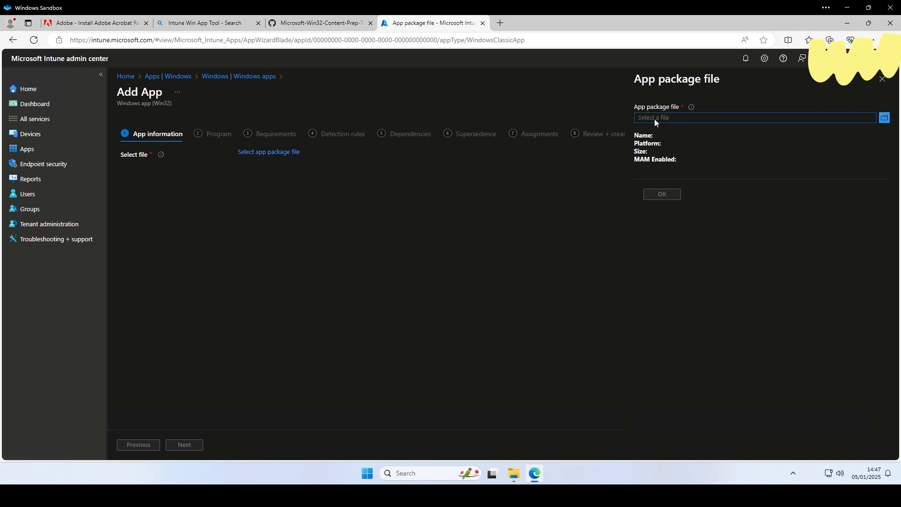
left_click(884, 117)
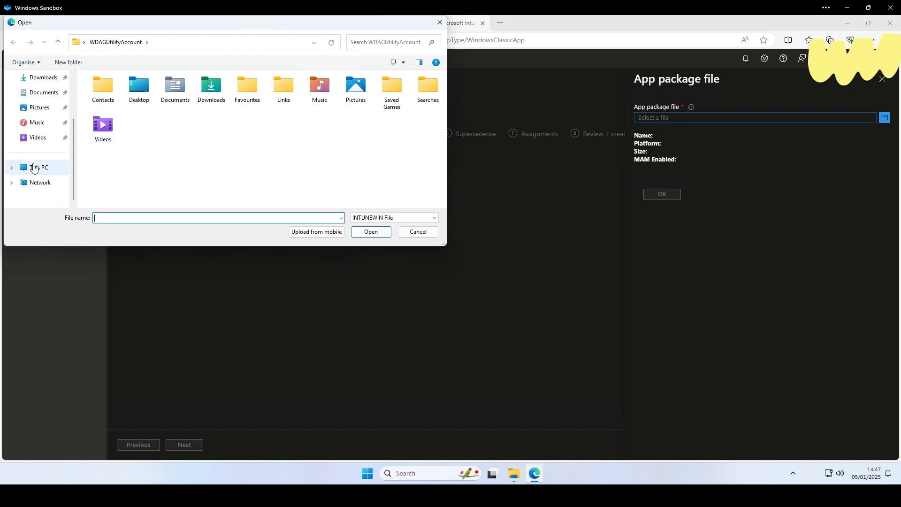
left_click(38, 167)
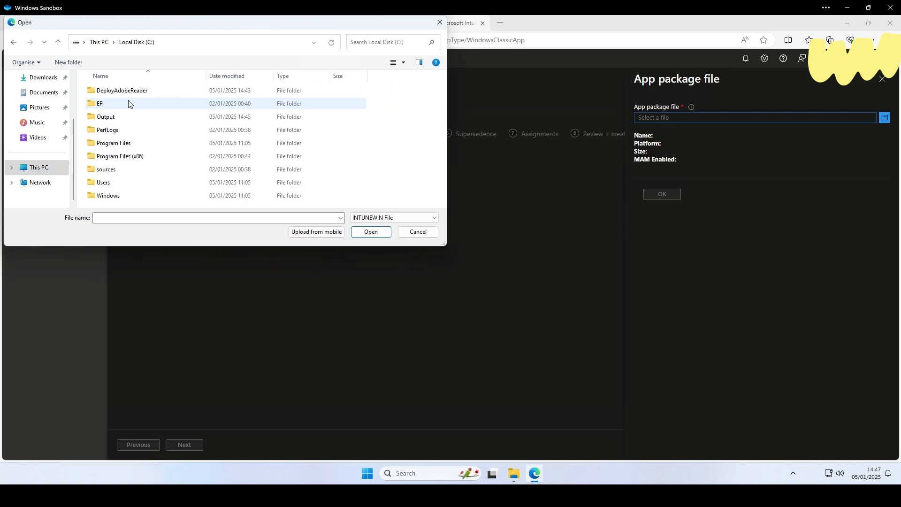
left_click(105, 117)
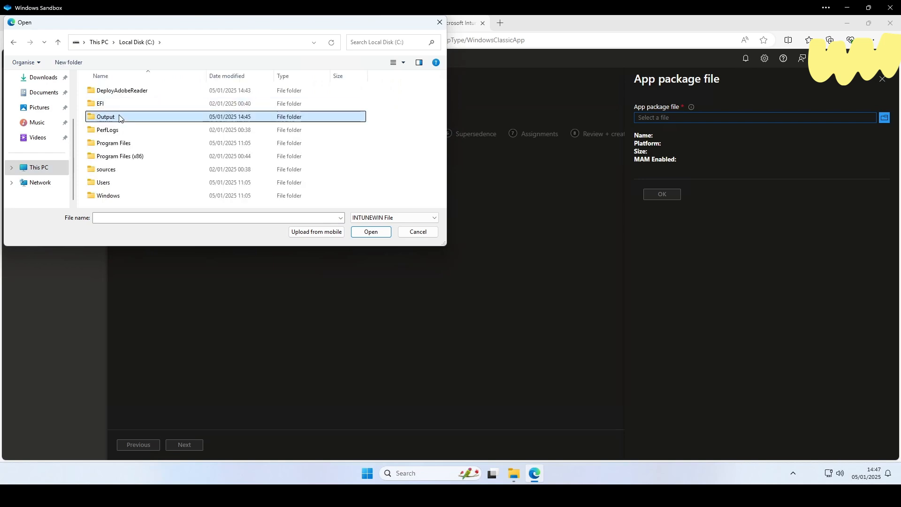
double_click(105, 117)
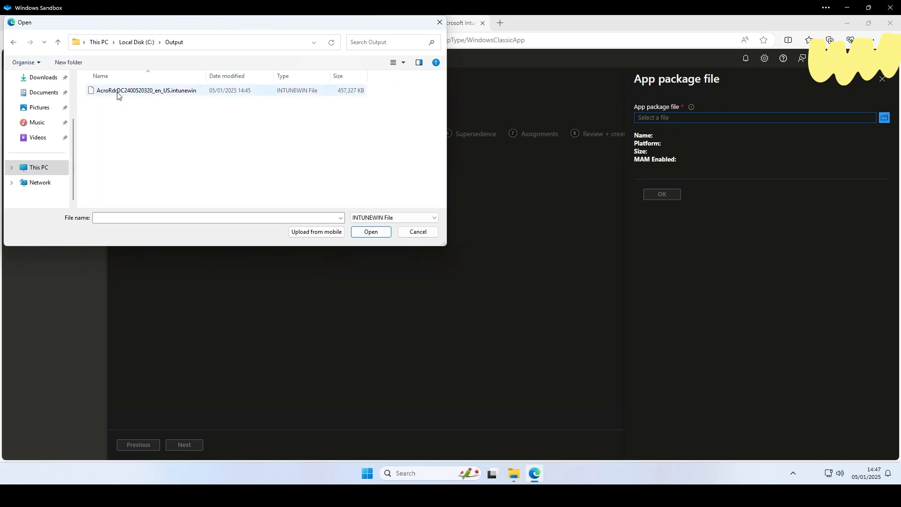
left_click(370, 232)
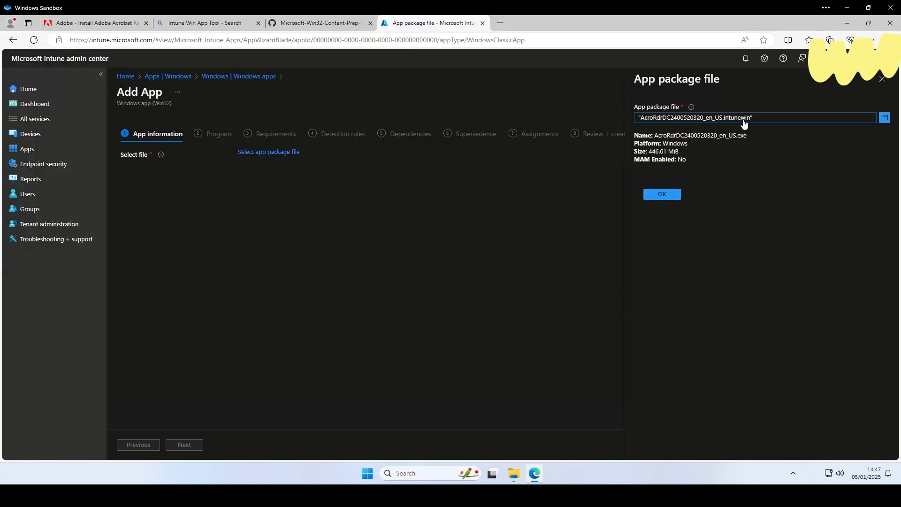
mouse_move(721, 144)
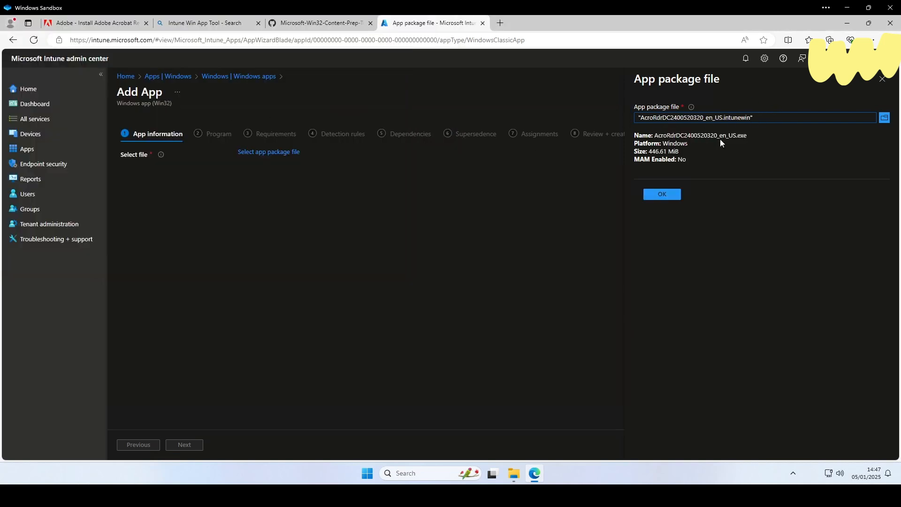
- Confirm the package and set name Adobe Acrobat Reader, publisher Adobe, version xxx.xxx
left_click(661, 194)
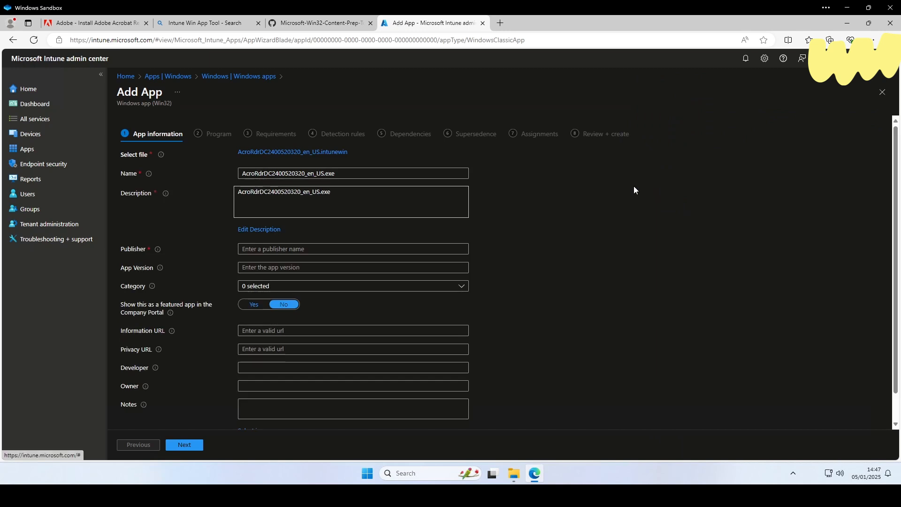
left_click(352, 174)
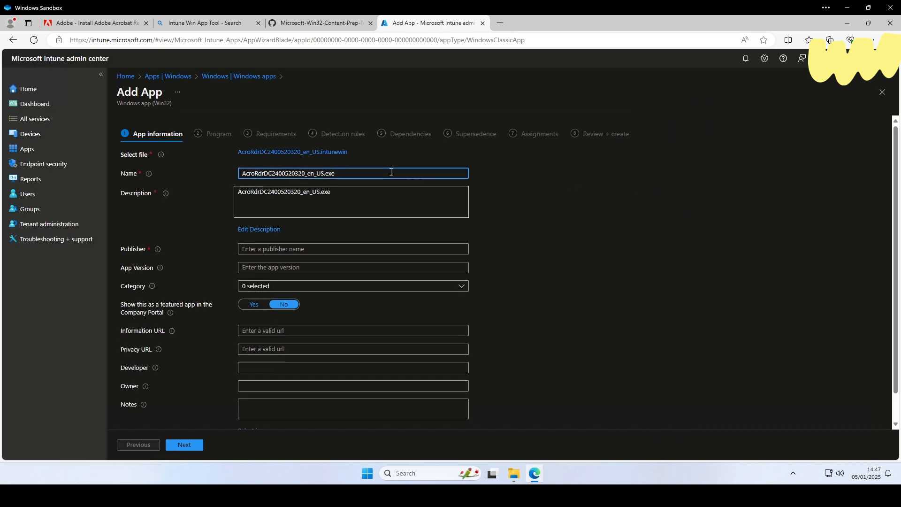
type("Adobe")
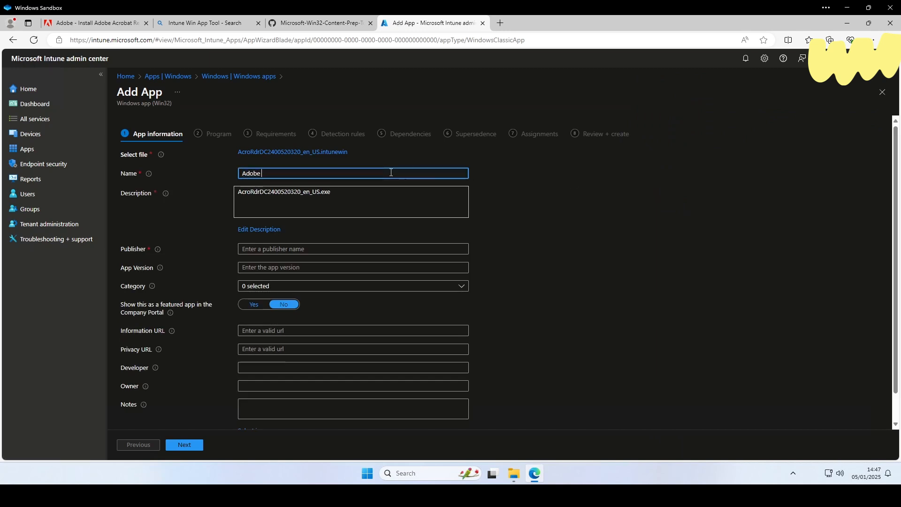
type("Acrobat Reader")
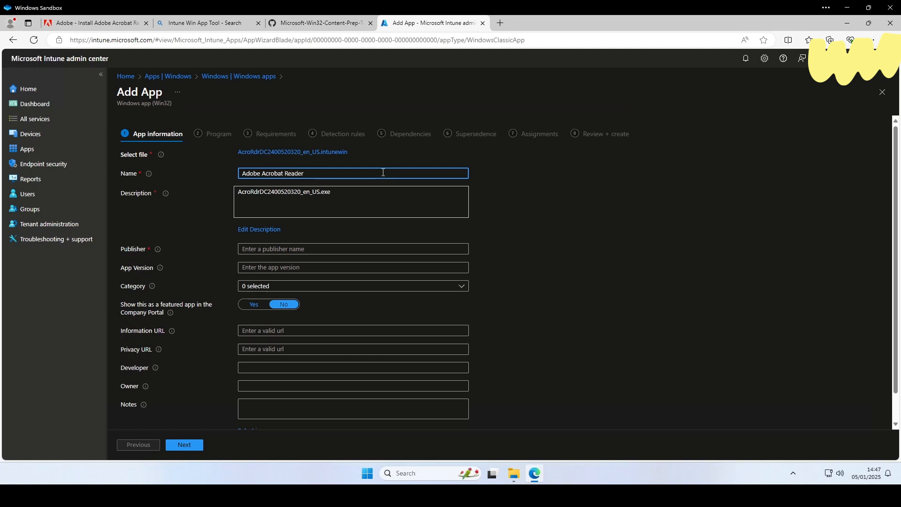
left_click(352, 248)
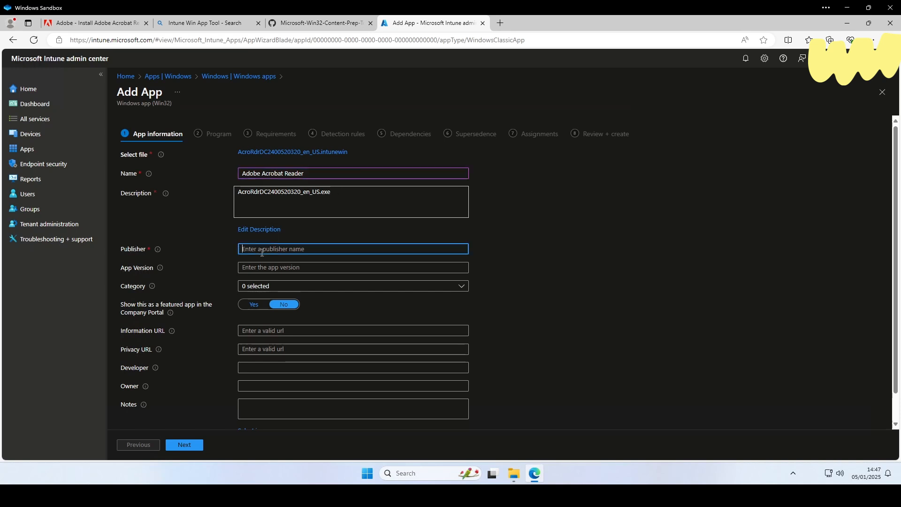
type("Adobe")
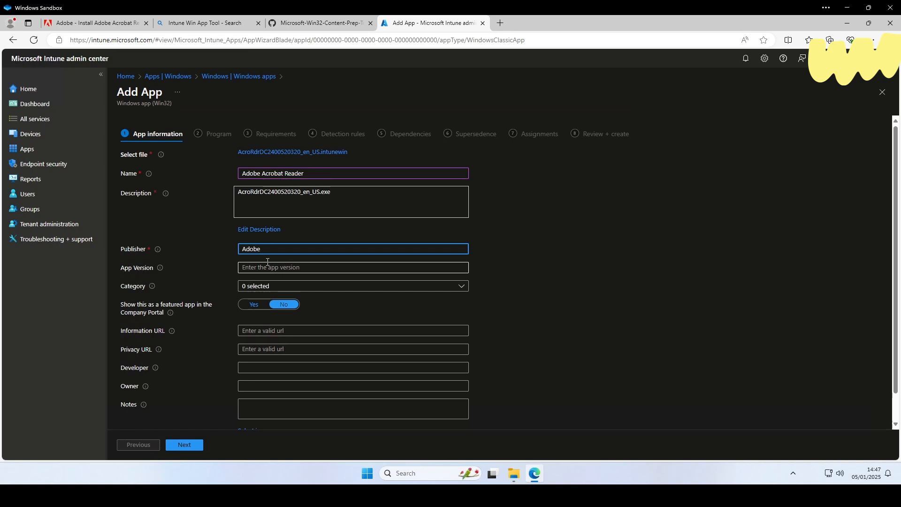
type("xxx.xxx.xxx.xx")
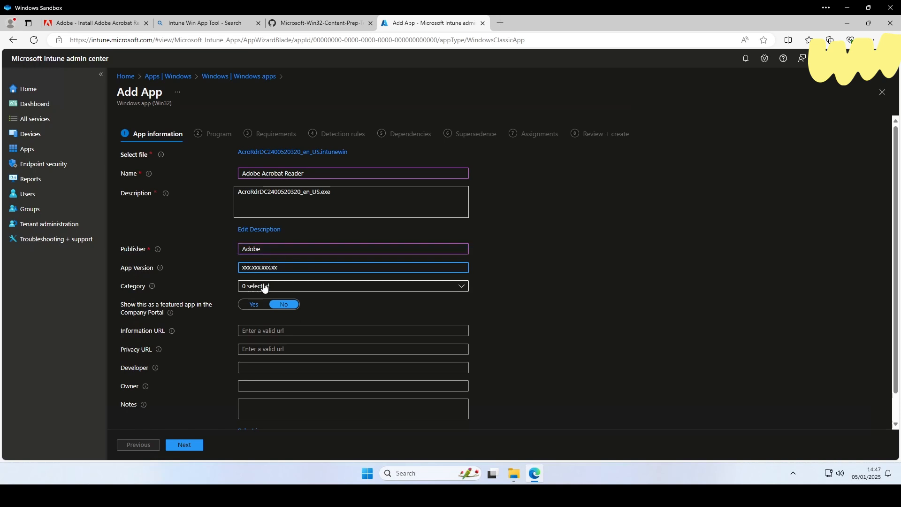
scroll("down", 3)
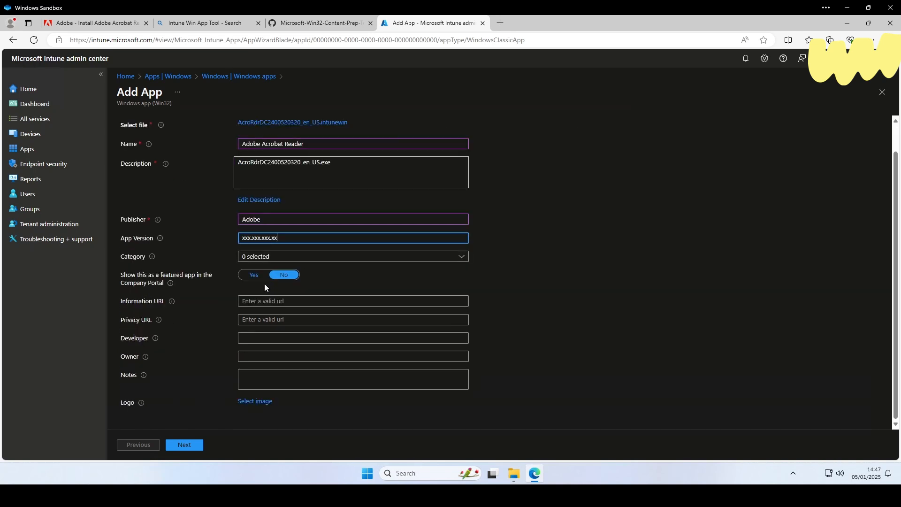
left_click(184, 444)
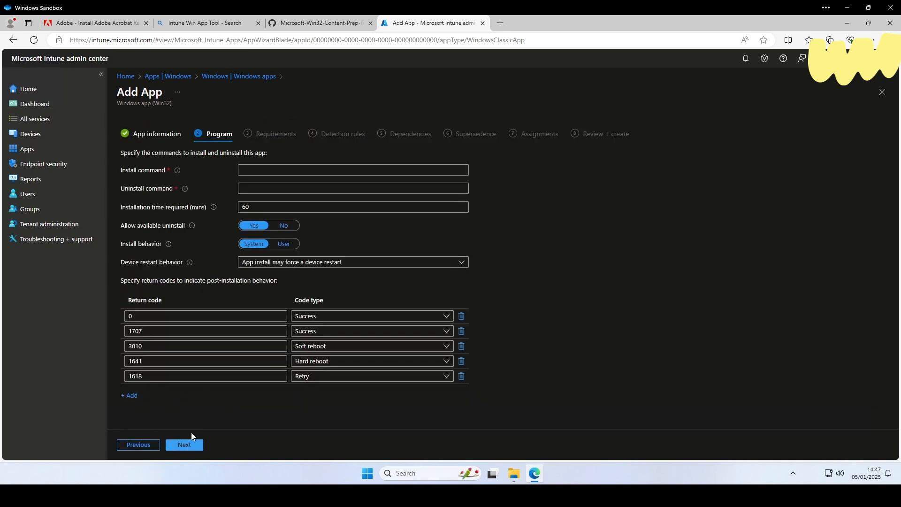
left_click(353, 169)
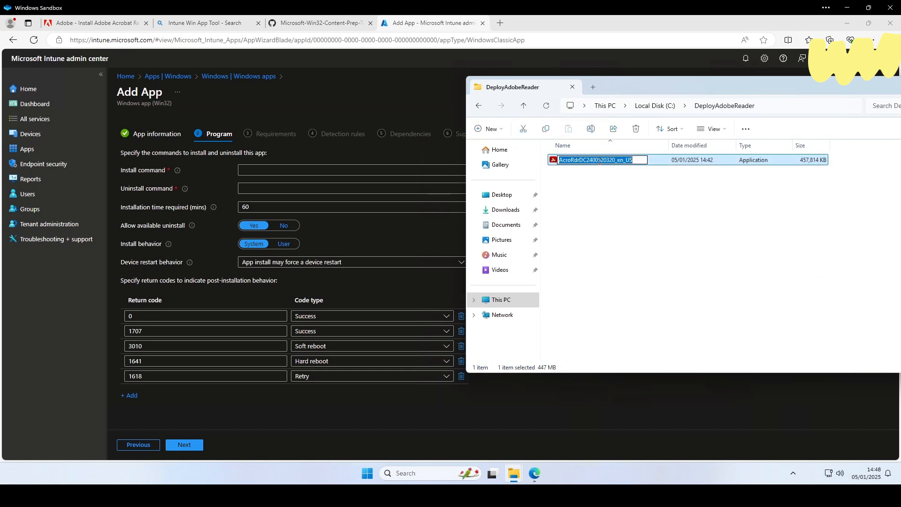
left_click(353, 170)
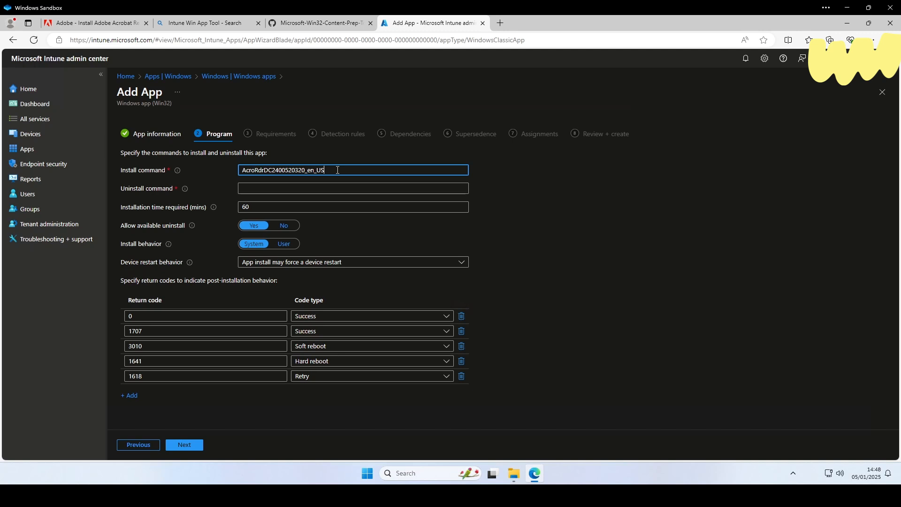
type(".exe")
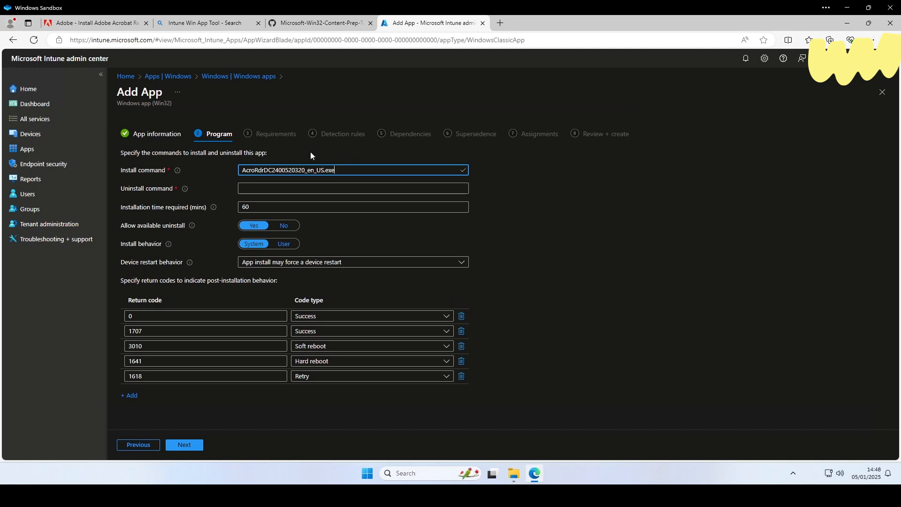
mouse_move(27, 193)
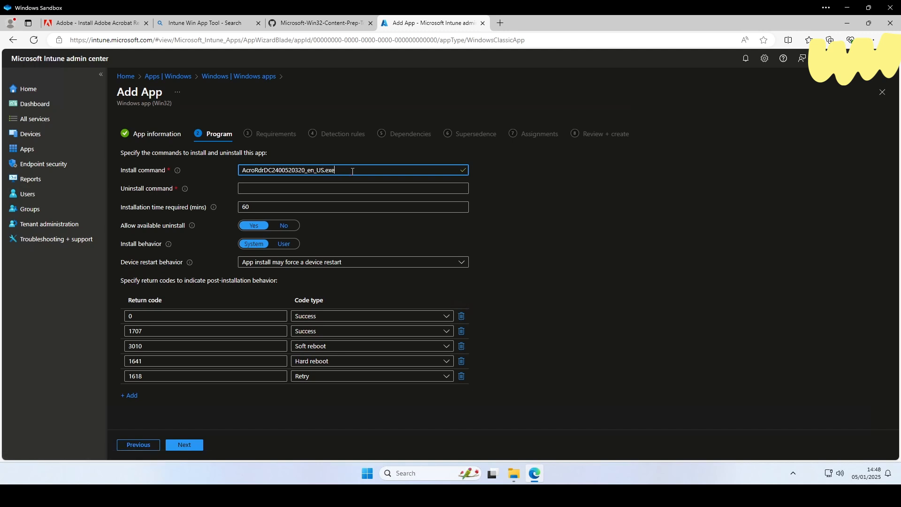
type("/")
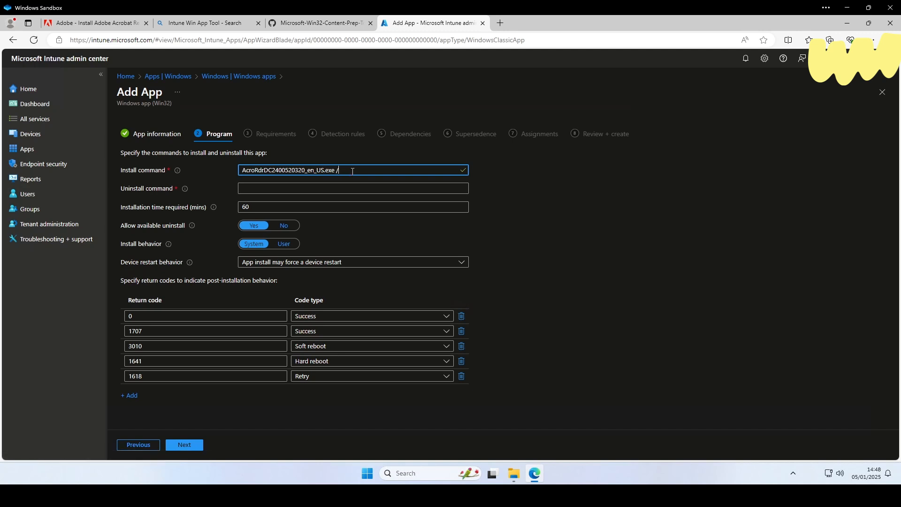
type("sA")
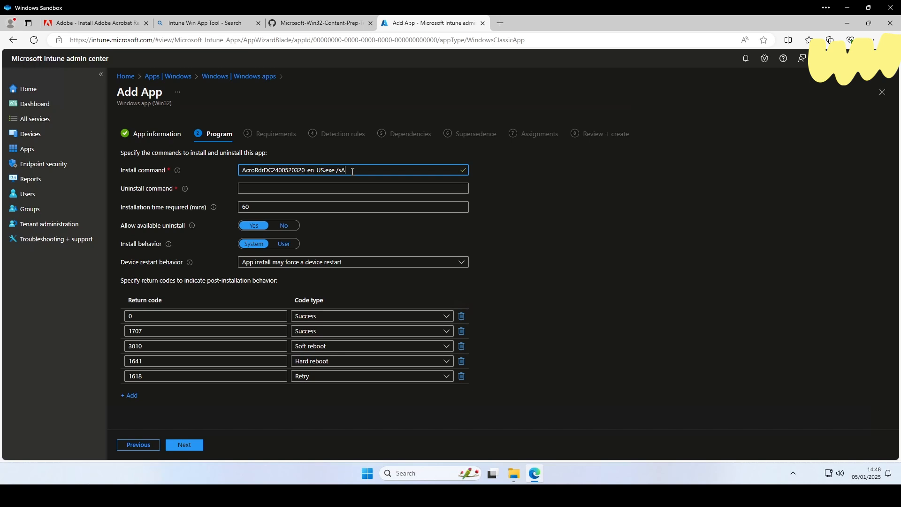
type("ll /")
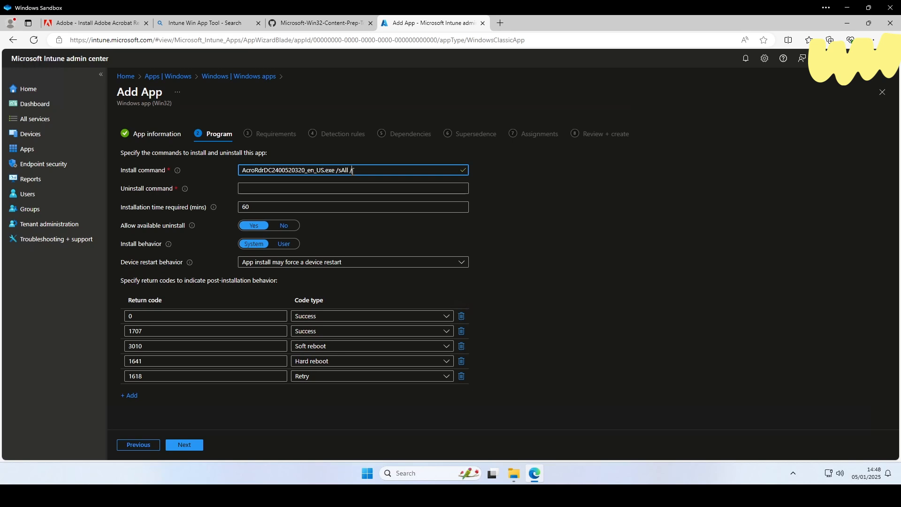
type("s")
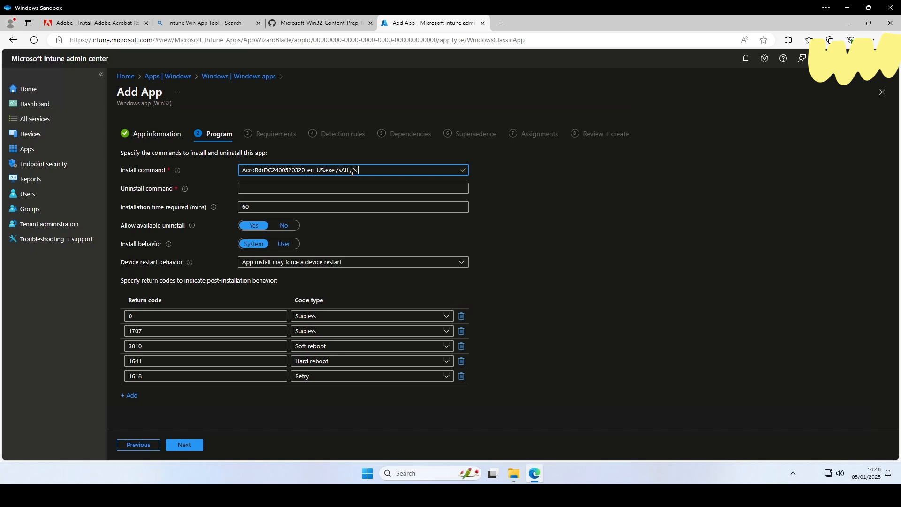
- Finish with /msi EULA_ACCEPT=YES; set uninstall to MsiExec.exe /x {AC76BA86-7AD7-1033-7B44-AC0F074E4100} /qn
type("/ms")
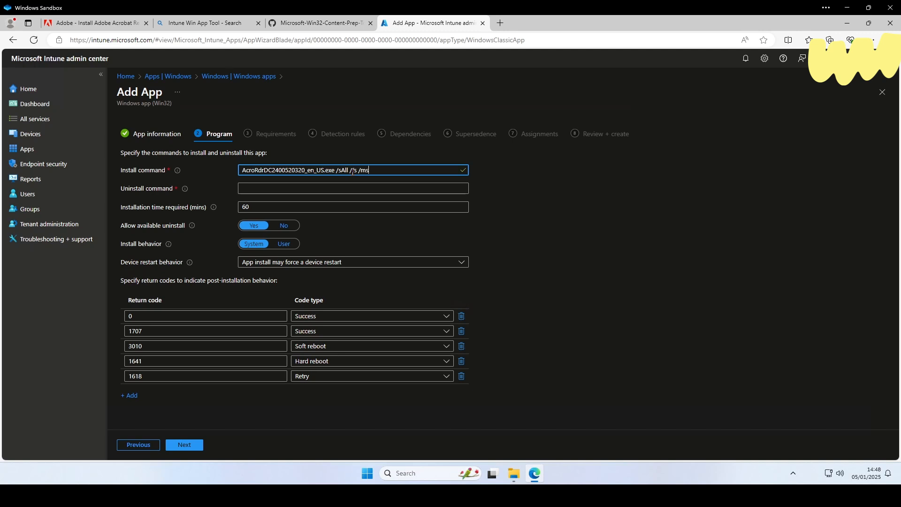
type("EUL")
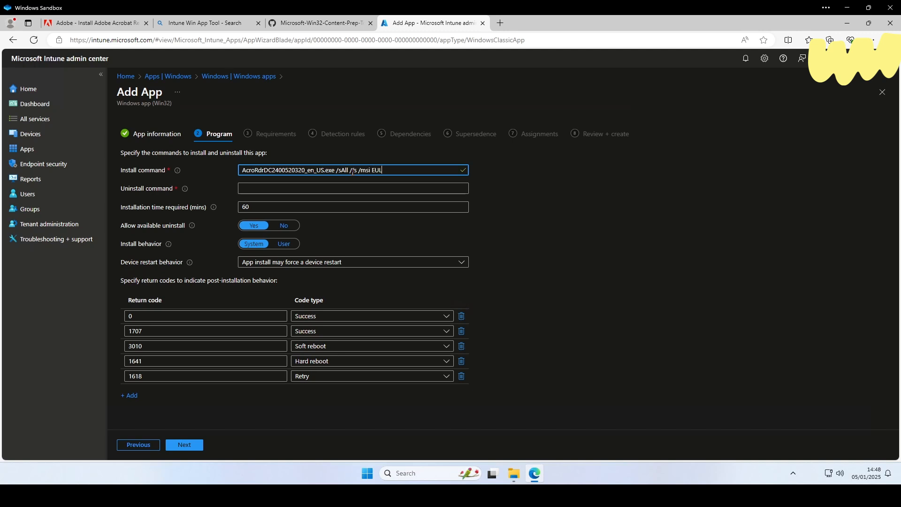
type("_ACCEP")
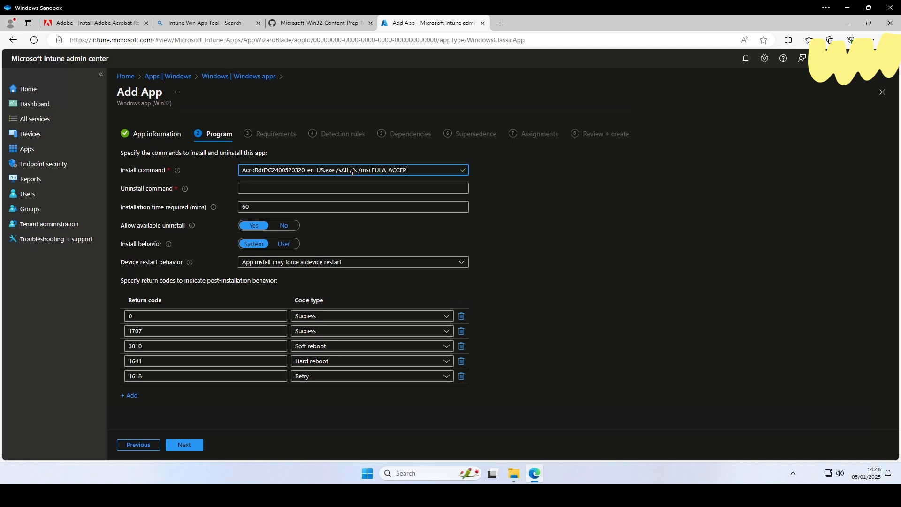
type("=YES")
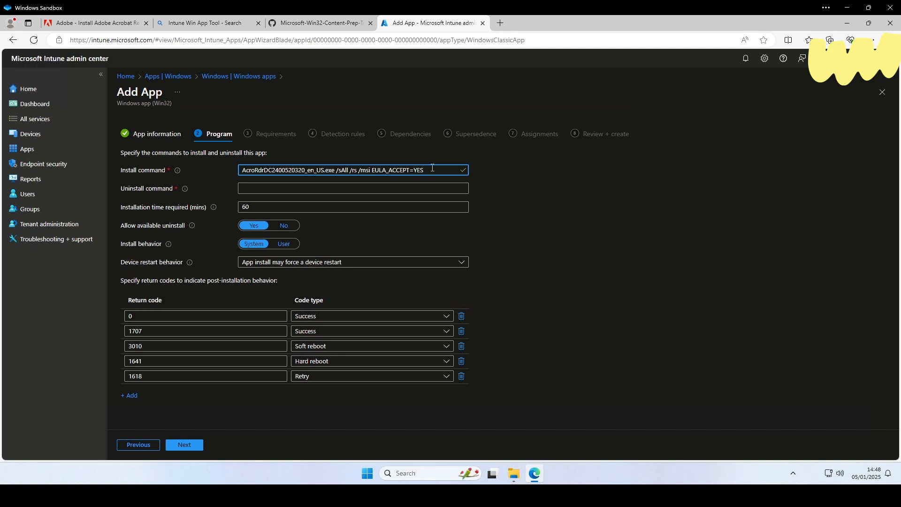
mouse_move(426, 185)
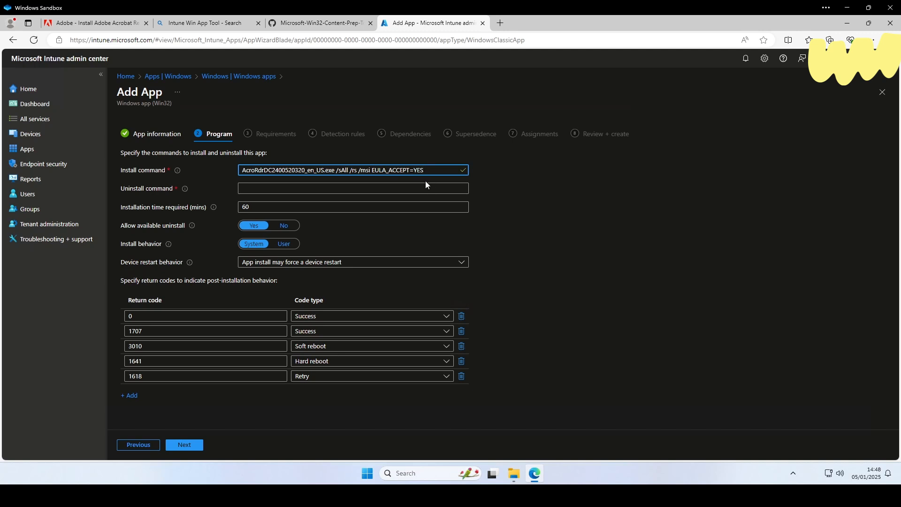
left_click(352, 188)
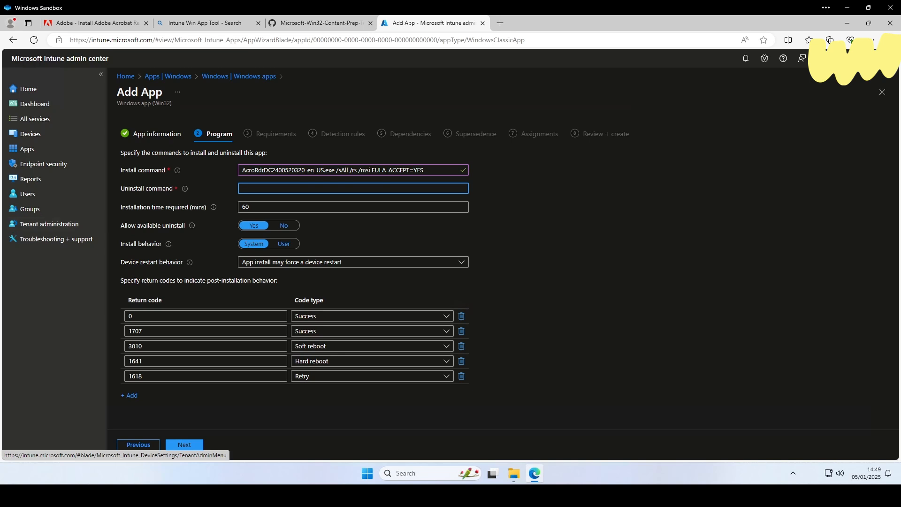
type("MsiExec.exe /x {AC76BA86-7AD7-1033-7B44-AC0F074E4100} /qn")
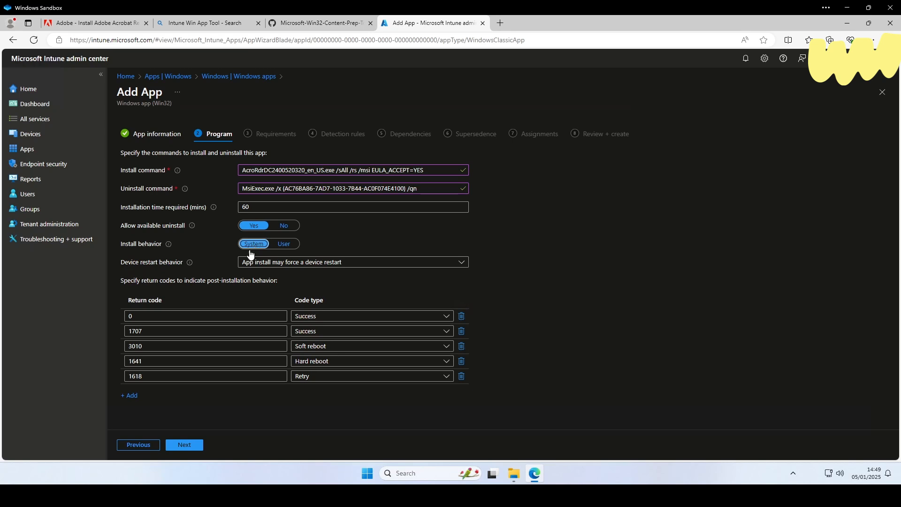
mouse_move(192, 404)
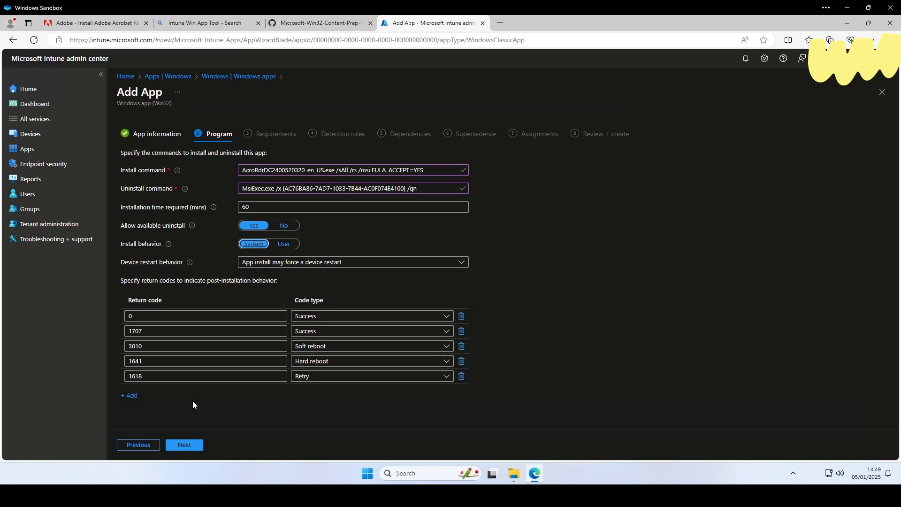
mouse_move(184, 445)
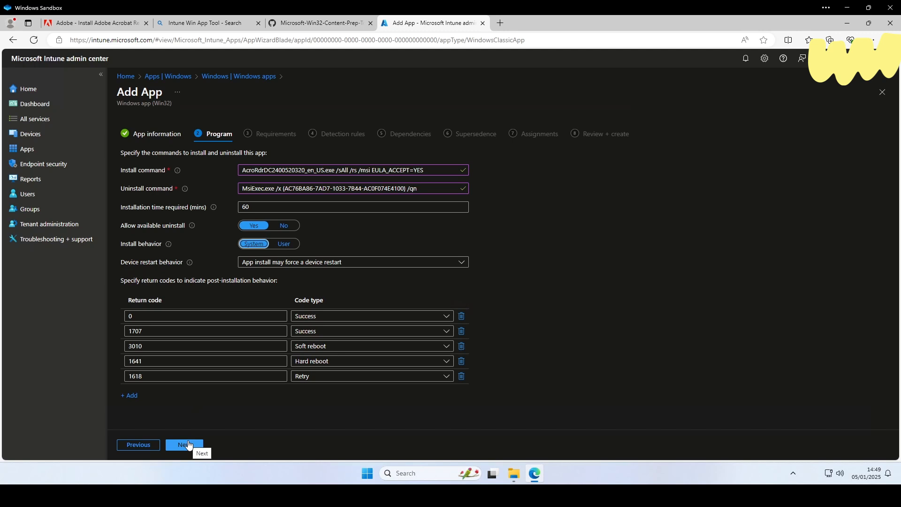
- Target 32-bit and 64-bit architectures with Windows 10 1607 as minimum OS
left_click(184, 445)
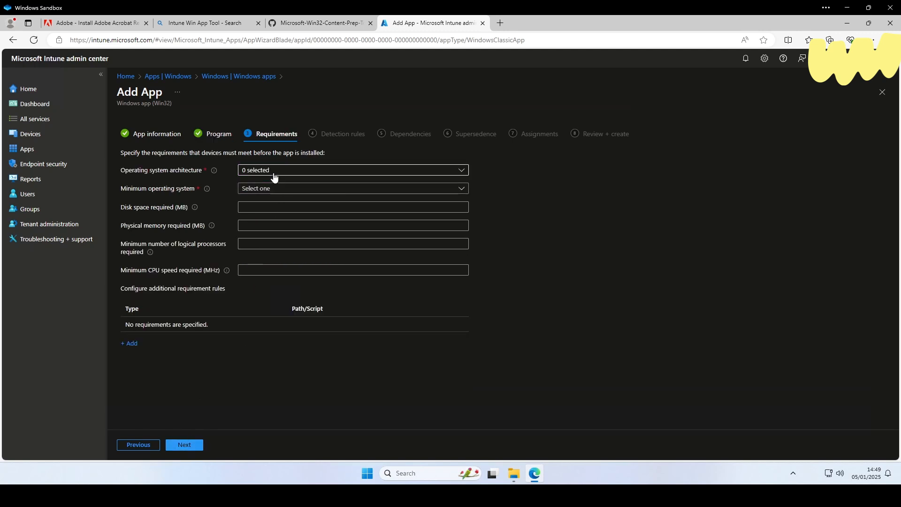
left_click(351, 170)
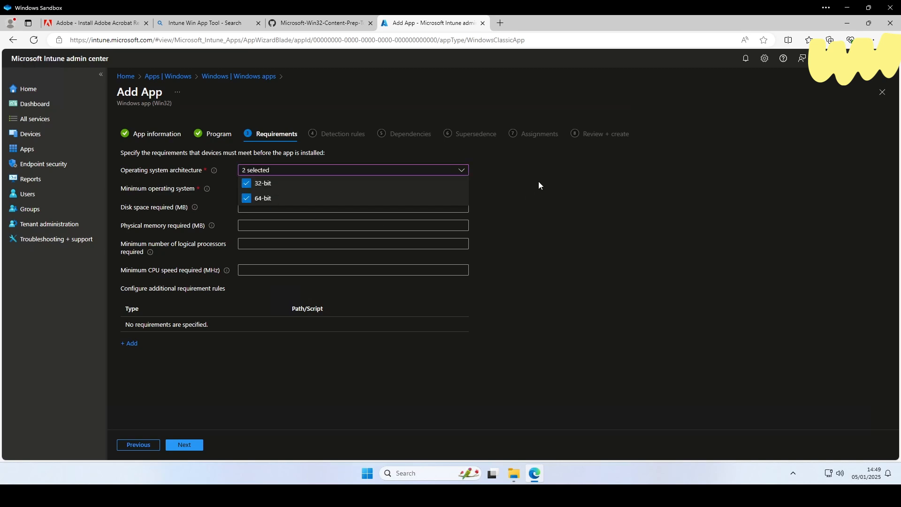
left_click(353, 188)
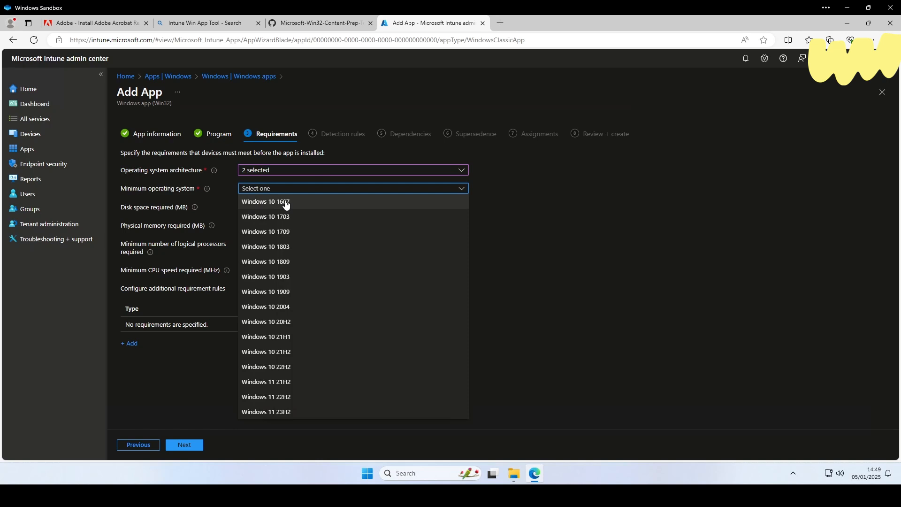
left_click(266, 202)
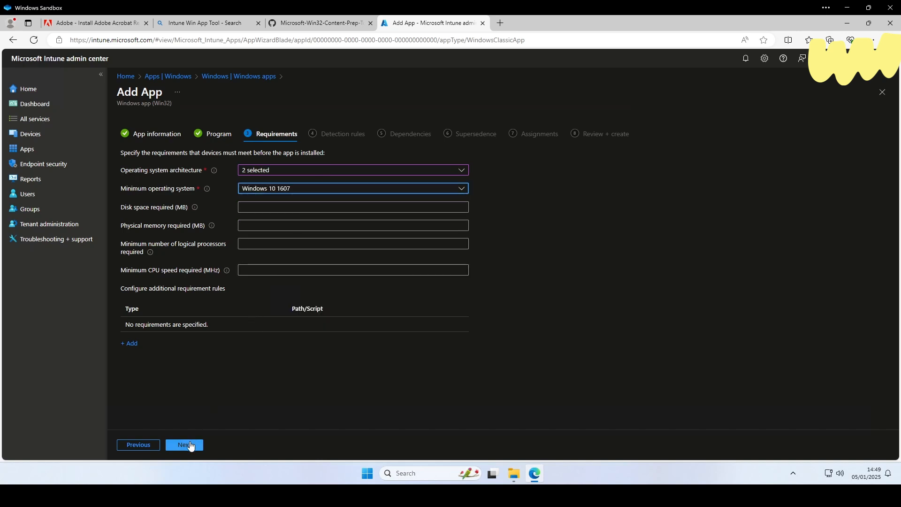
mouse_move(184, 444)
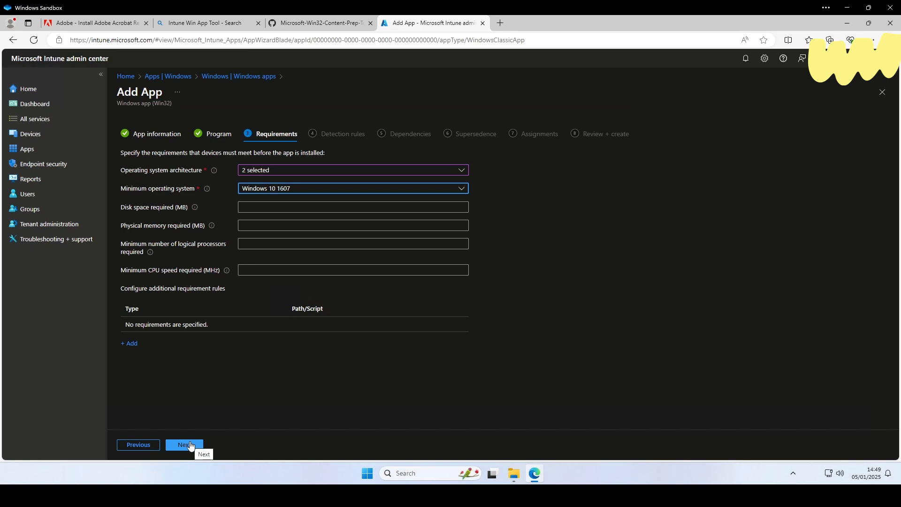
- Advance to Detection rules and choose Manually configure detection rules
left_click(184, 445)
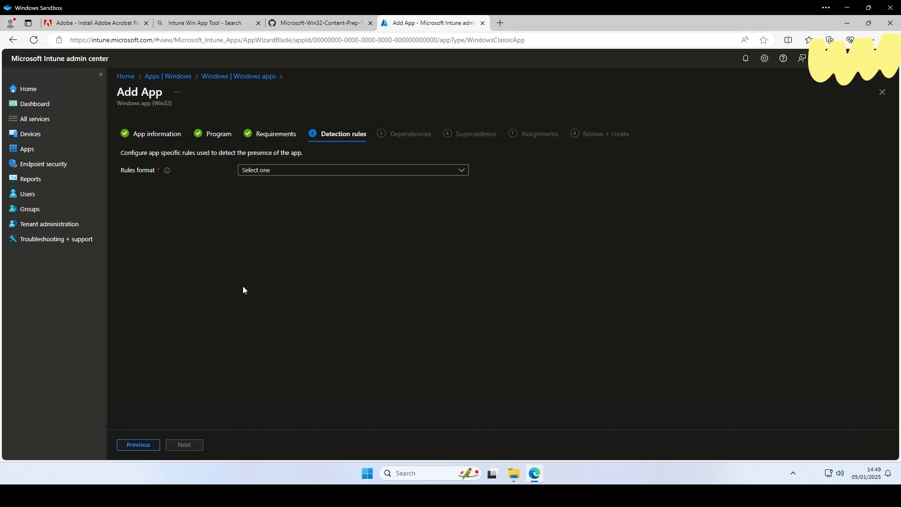
left_click(352, 169)
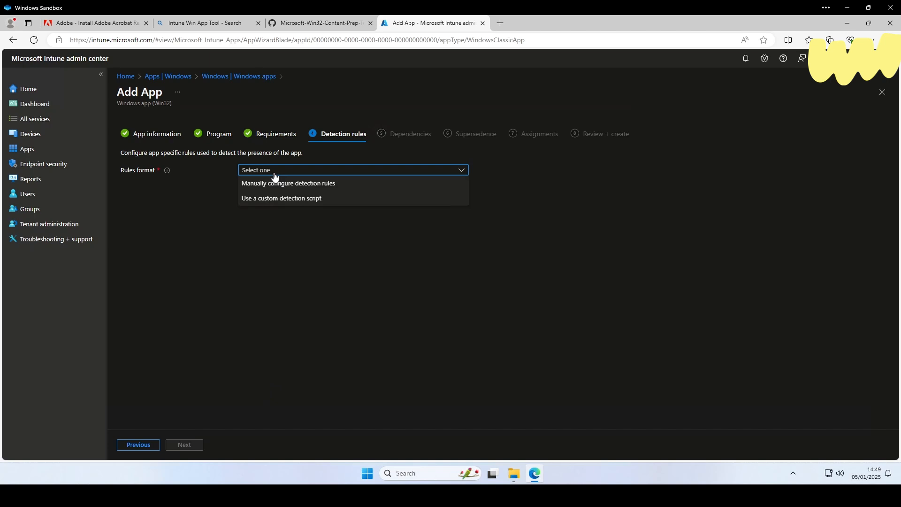
left_click(288, 182)
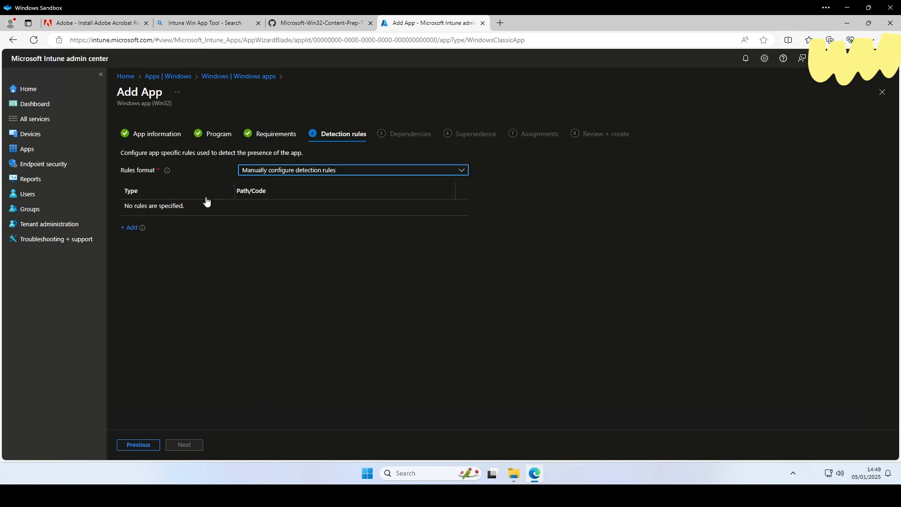
mouse_move(131, 243)
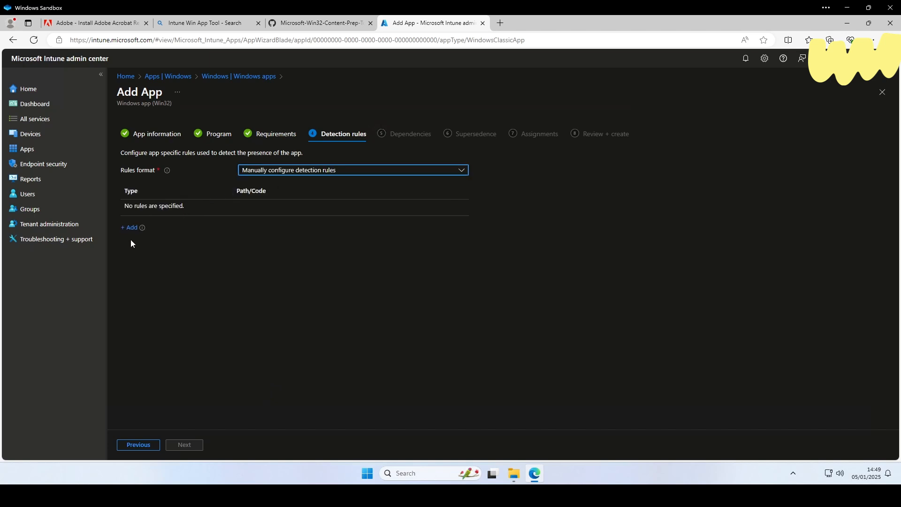
- Add a File detection rule with path C:\Program Files (x86)\Adobe\Acrobat Reader DC\Reader\
left_click(130, 228)
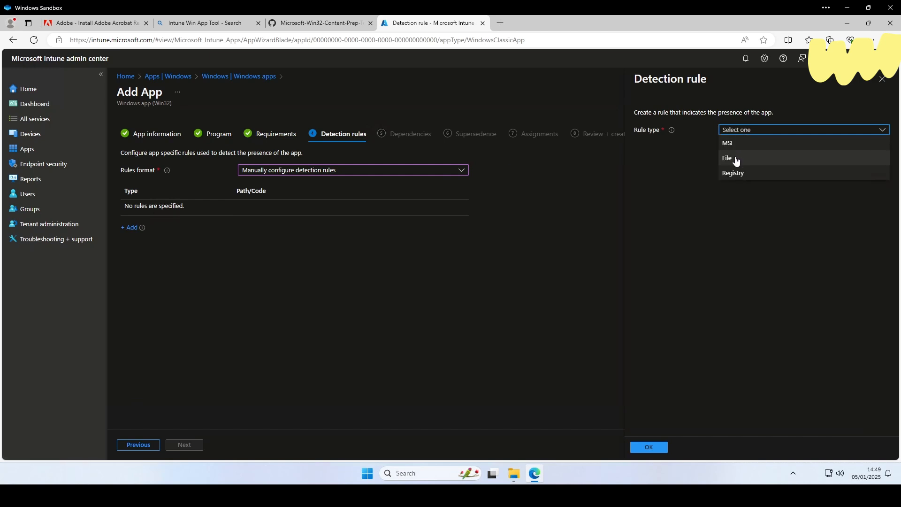
left_click(727, 158)
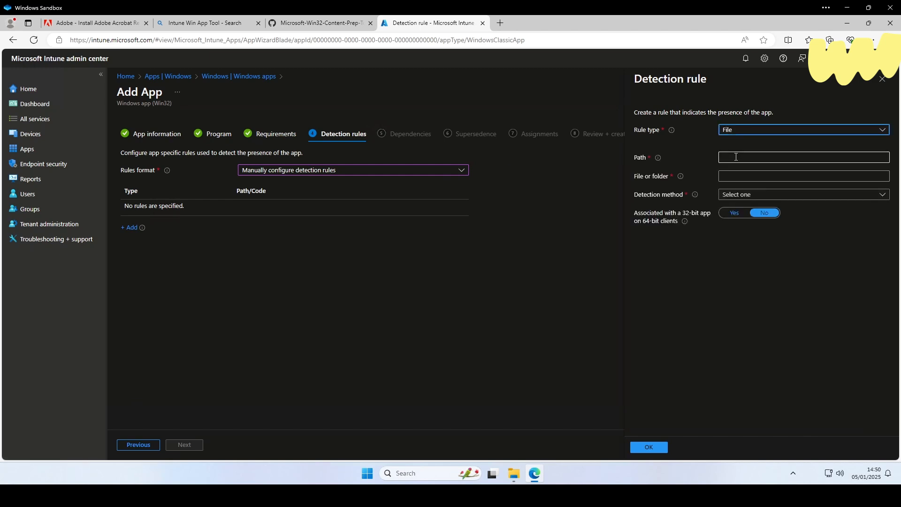
left_click(803, 157)
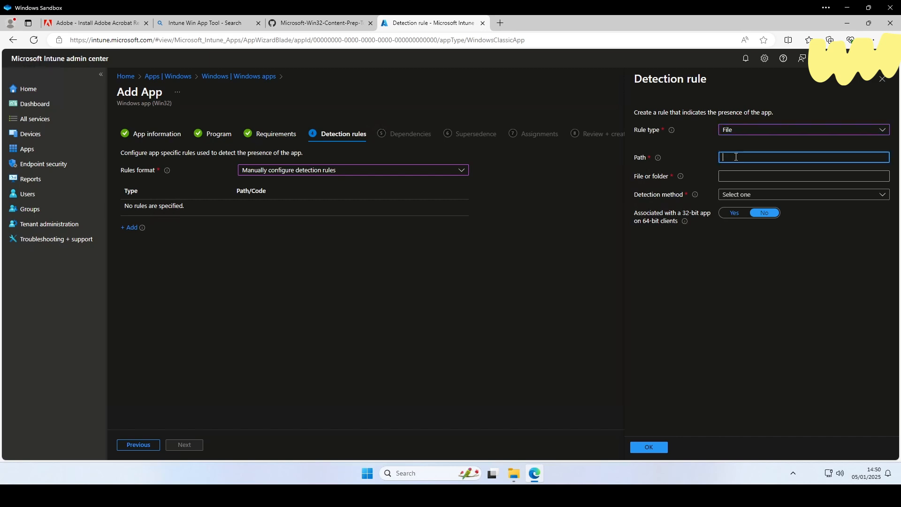
type("C\\")
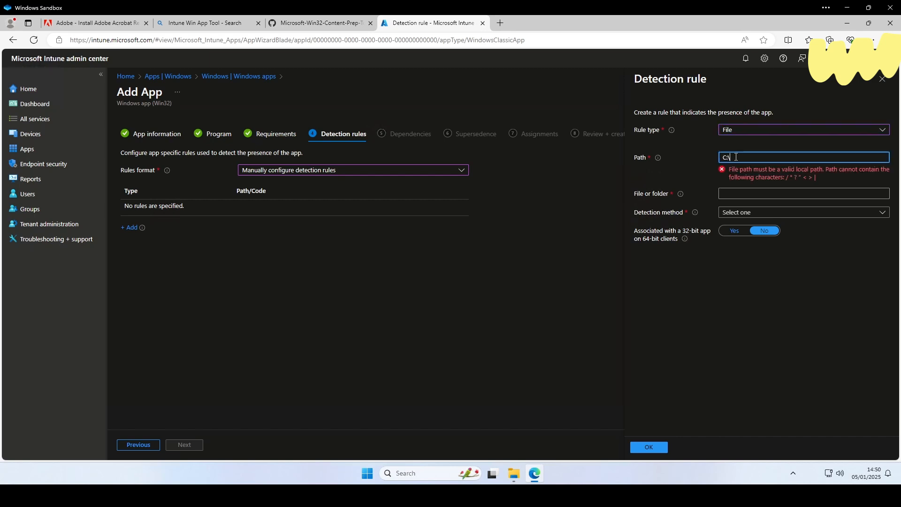
type(":\\Program Files (")
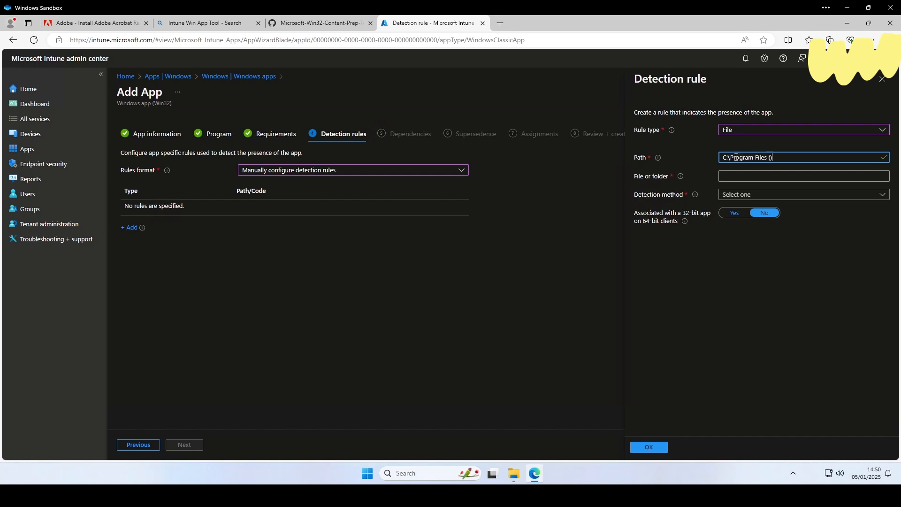
type("x86")
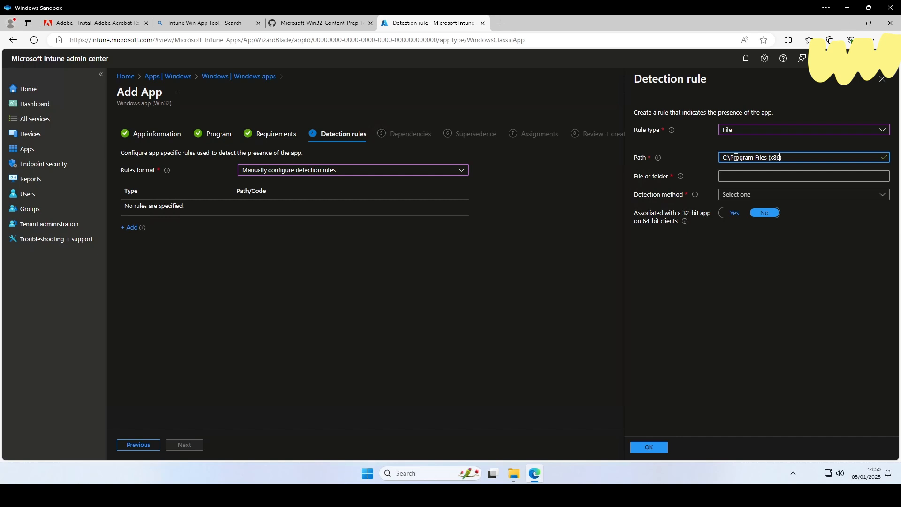
type("\\")
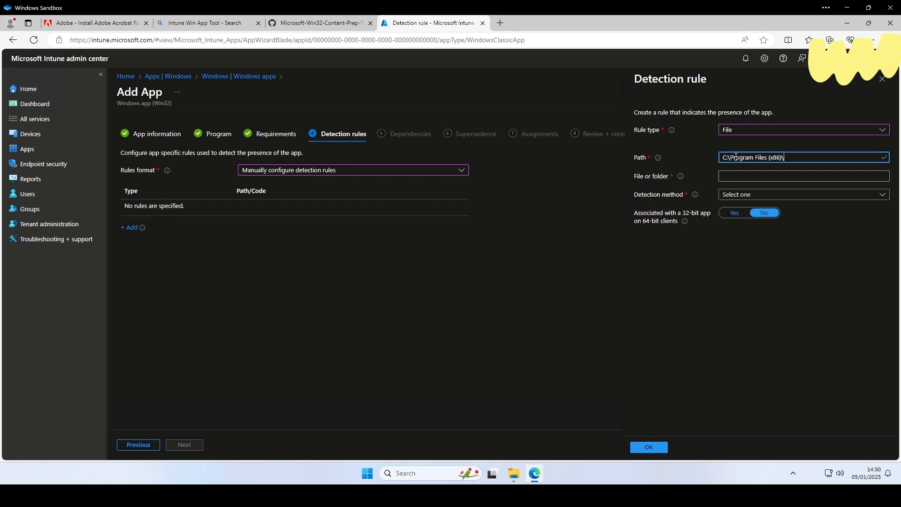
type("Adobe")
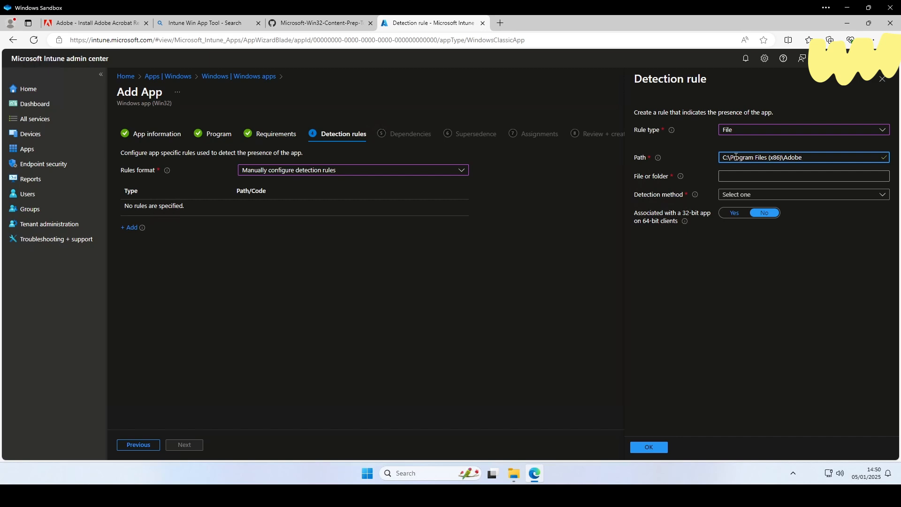
type("\\Acrobat Reader DC")
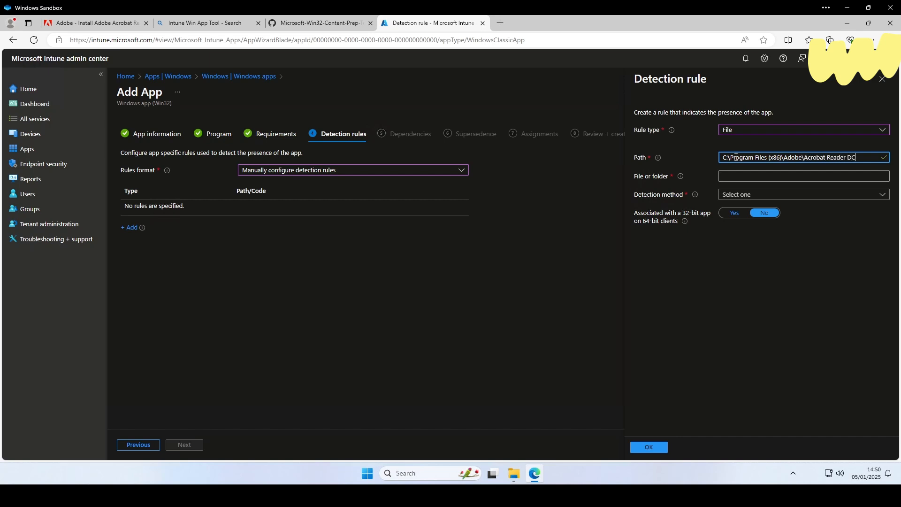
type("\\")
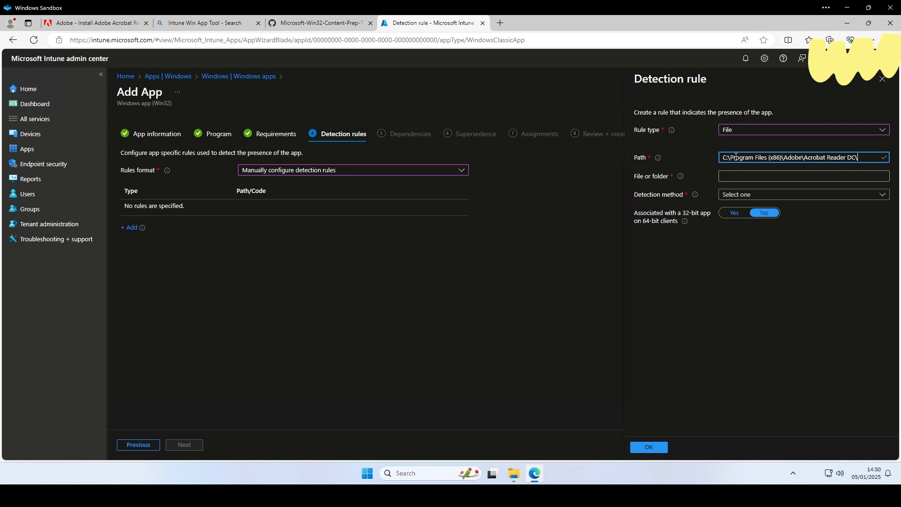
type("Reader\\")
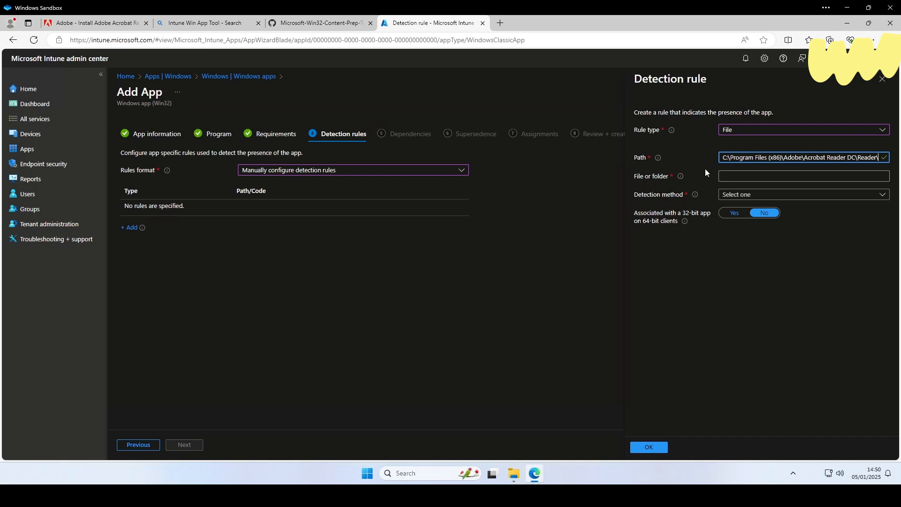
- Set the file to AcroRd32.exe with method File or folder exists, and save the rule
left_click(803, 176)
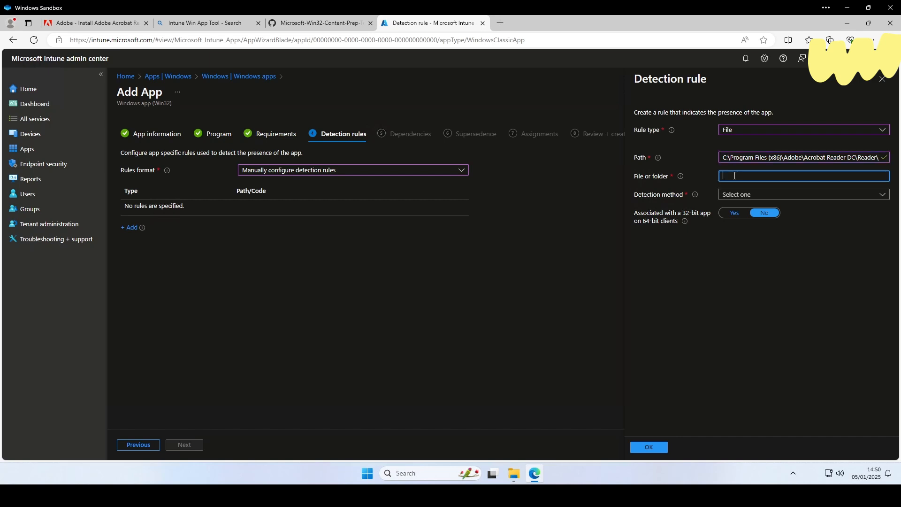
type("AcroRd")
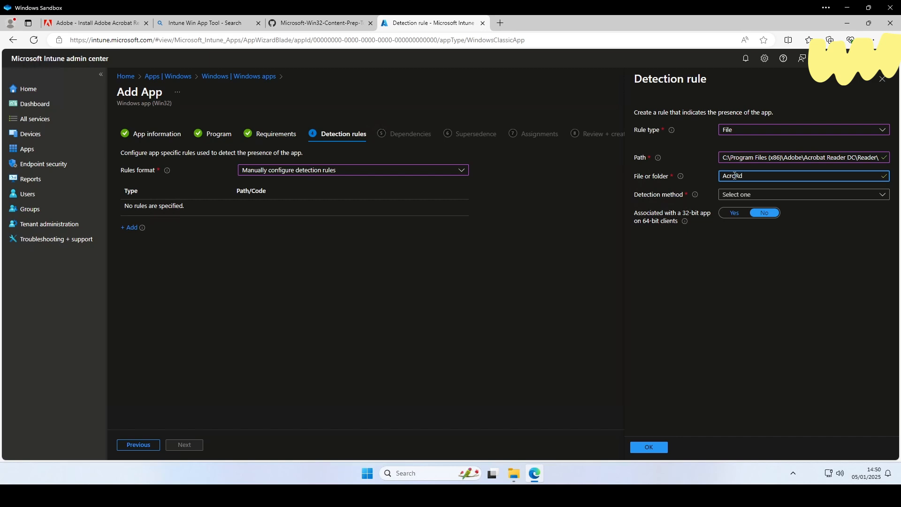
type("32.exe")
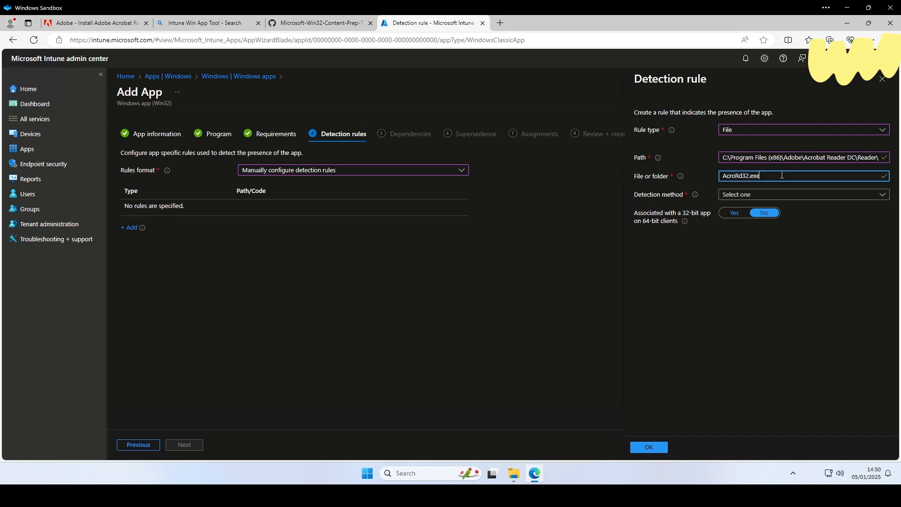
left_click(802, 194)
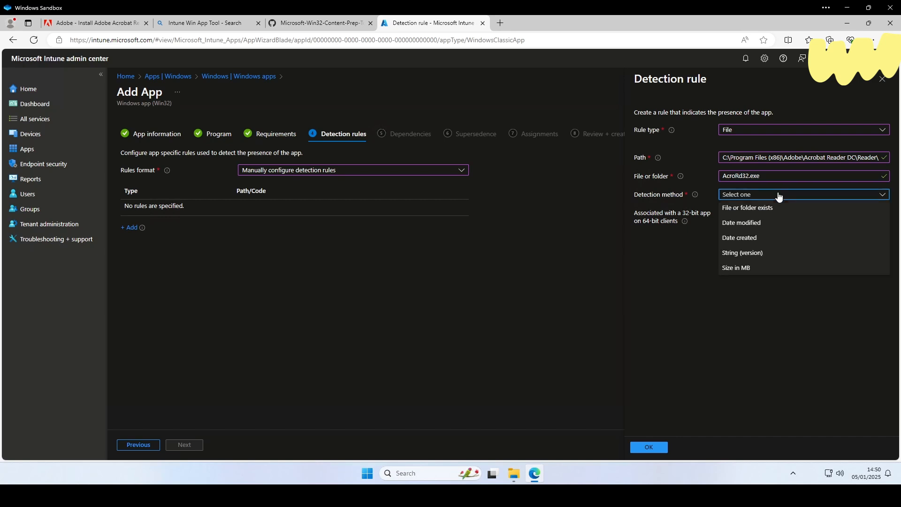
left_click(747, 207)
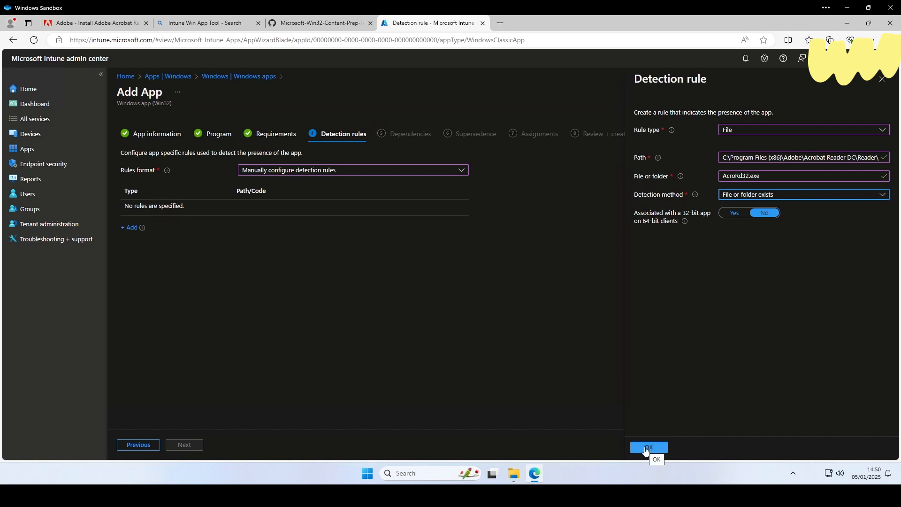
left_click(648, 448)
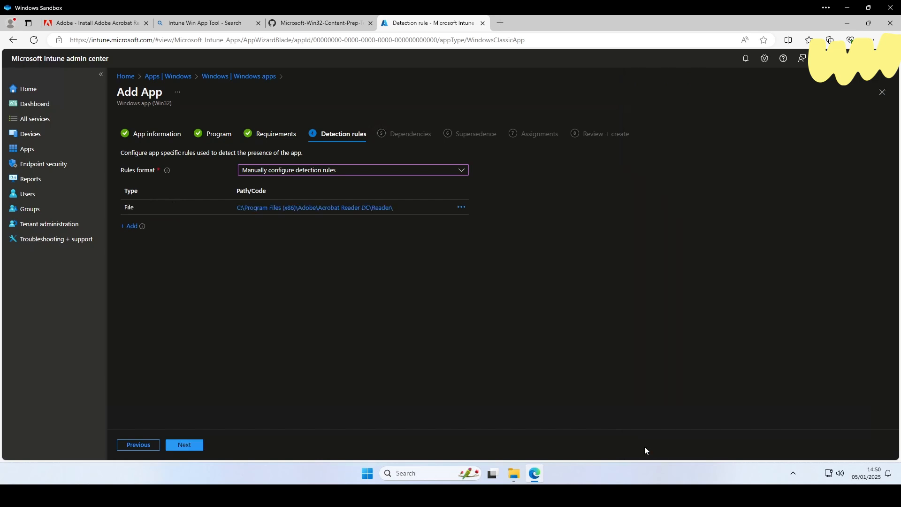
- Move past Detection rules and Dependencies, adding no dependencies, to reach Supersedence
left_click(183, 445)
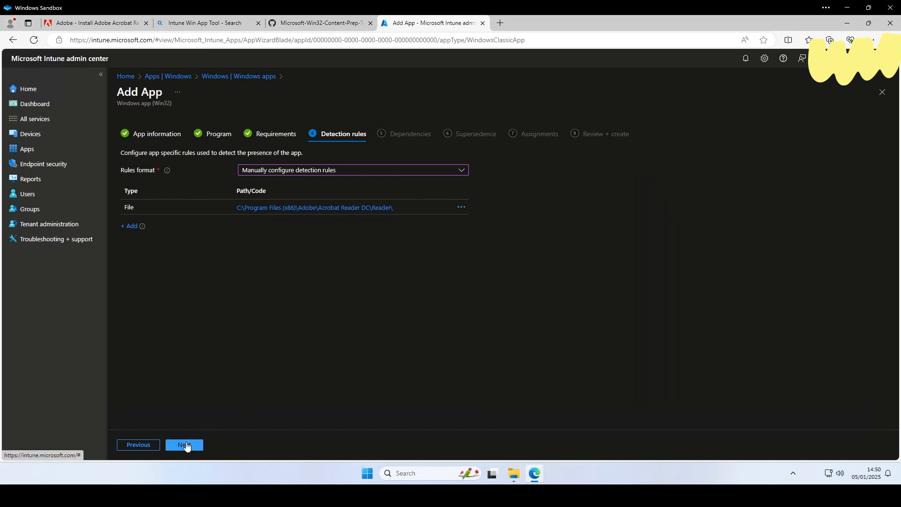
left_click(184, 444)
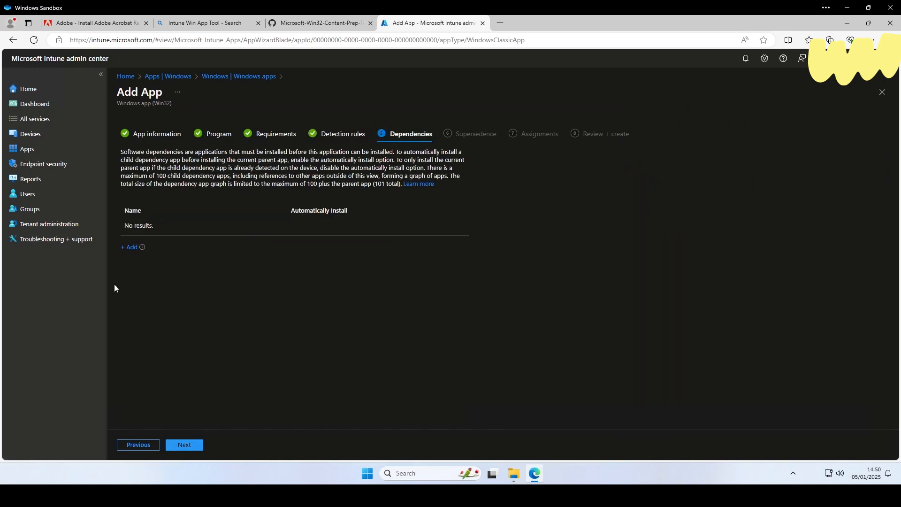
mouse_move(189, 283)
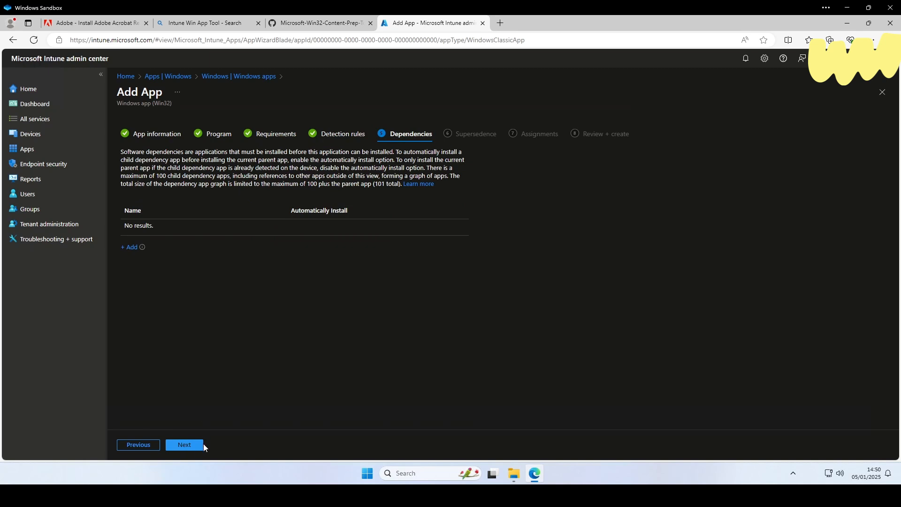
left_click(184, 445)
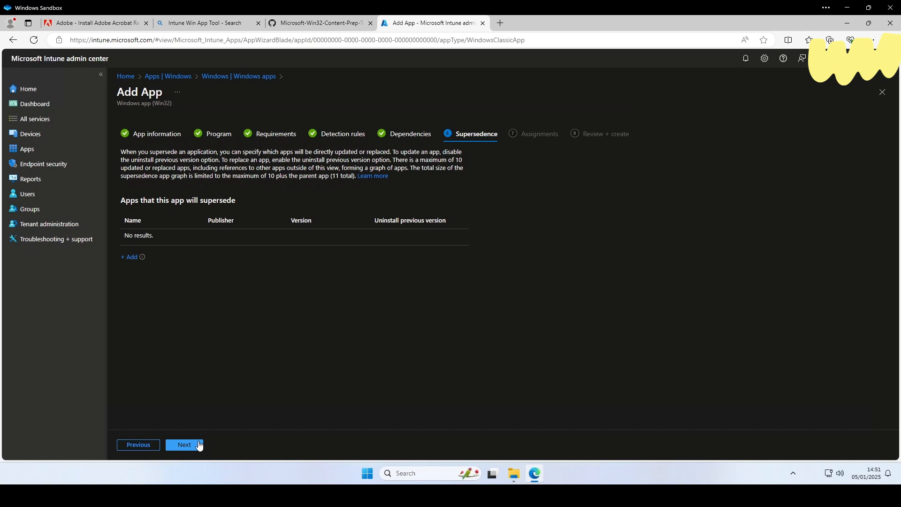
- Assign the app as Required to All users, then go to Review + create
left_click(184, 447)
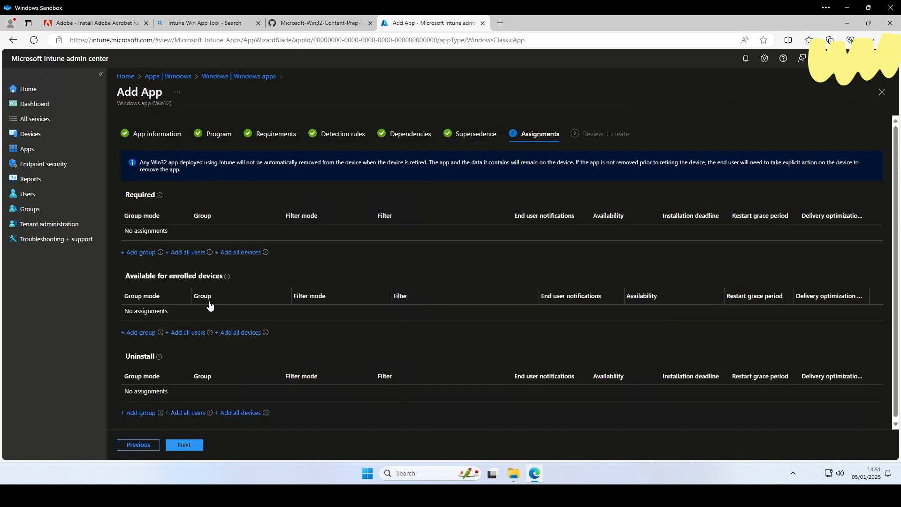
left_click(187, 252)
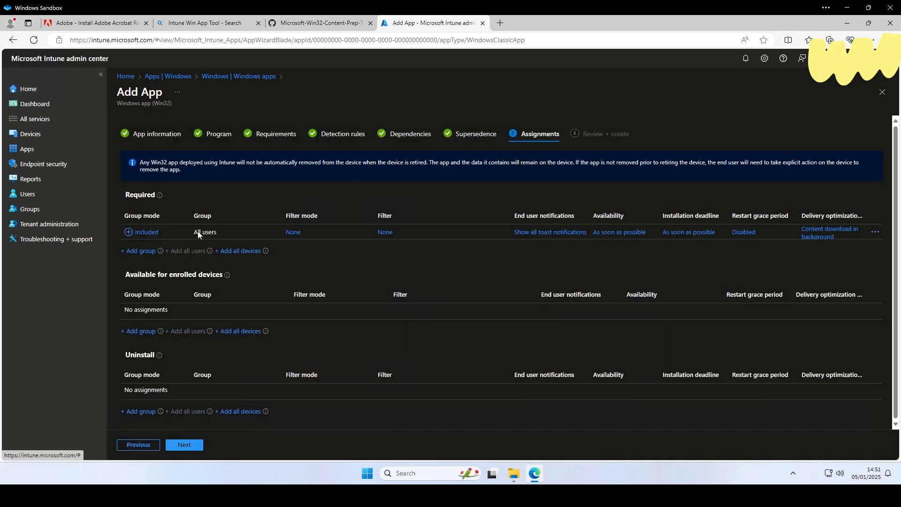
mouse_move(287, 409)
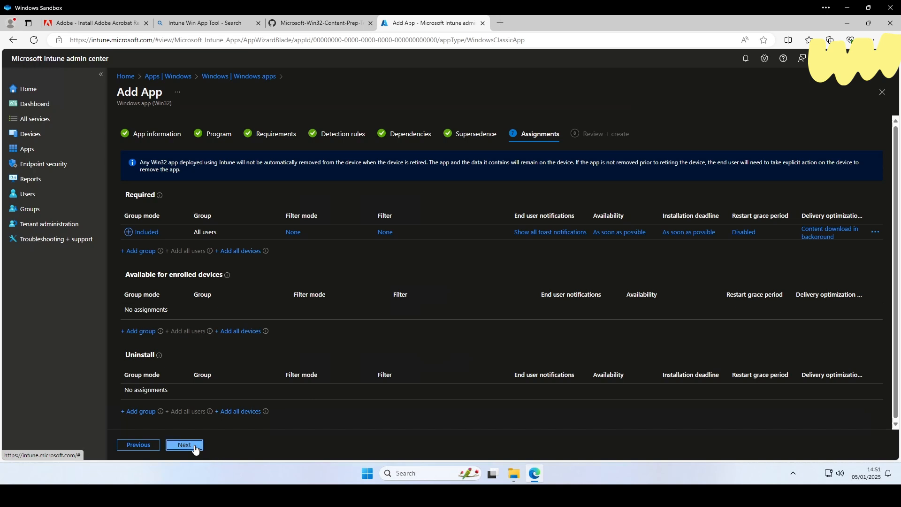
left_click(184, 445)
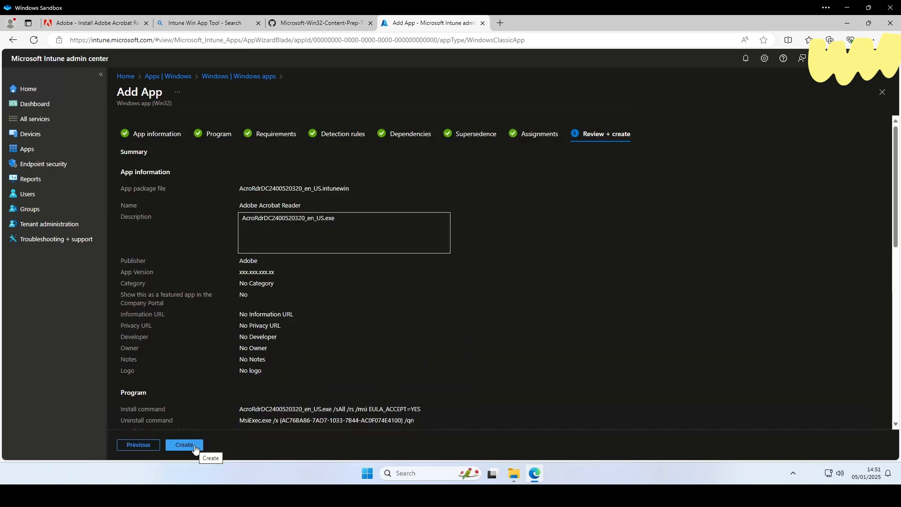
- Create the Adobe Acrobat Reader app, then close the browser while the package uploads
left_click(184, 448)
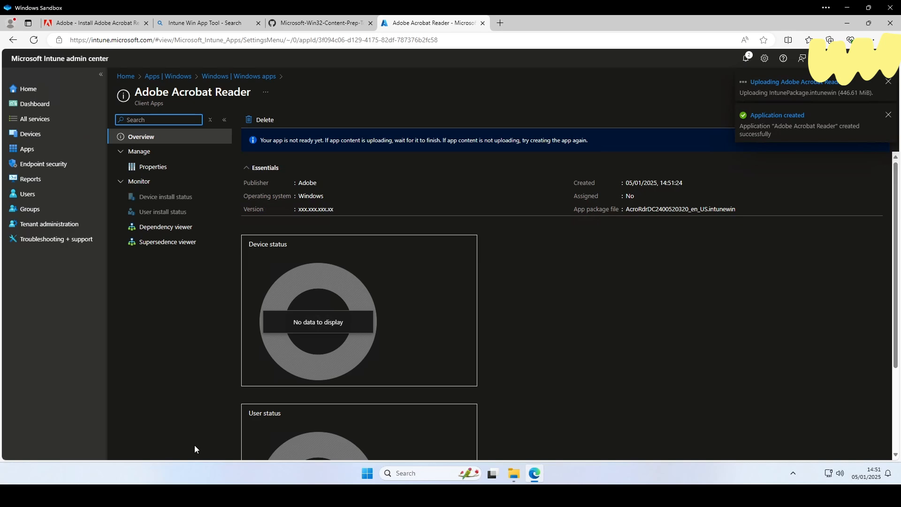
left_click(890, 115)
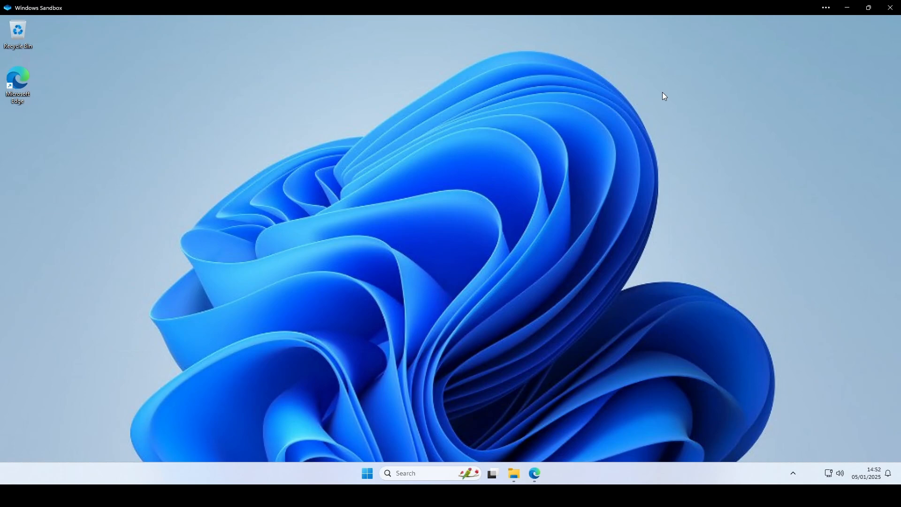
mouse_move(658, 95)
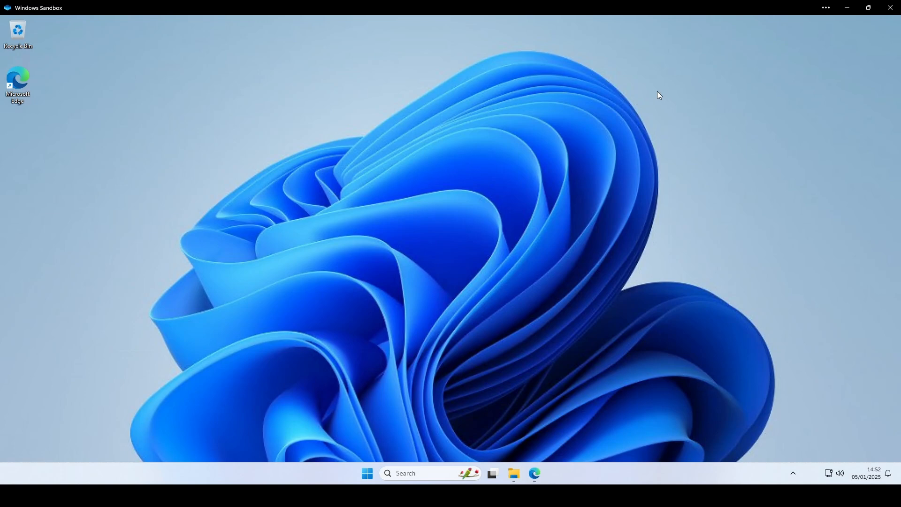